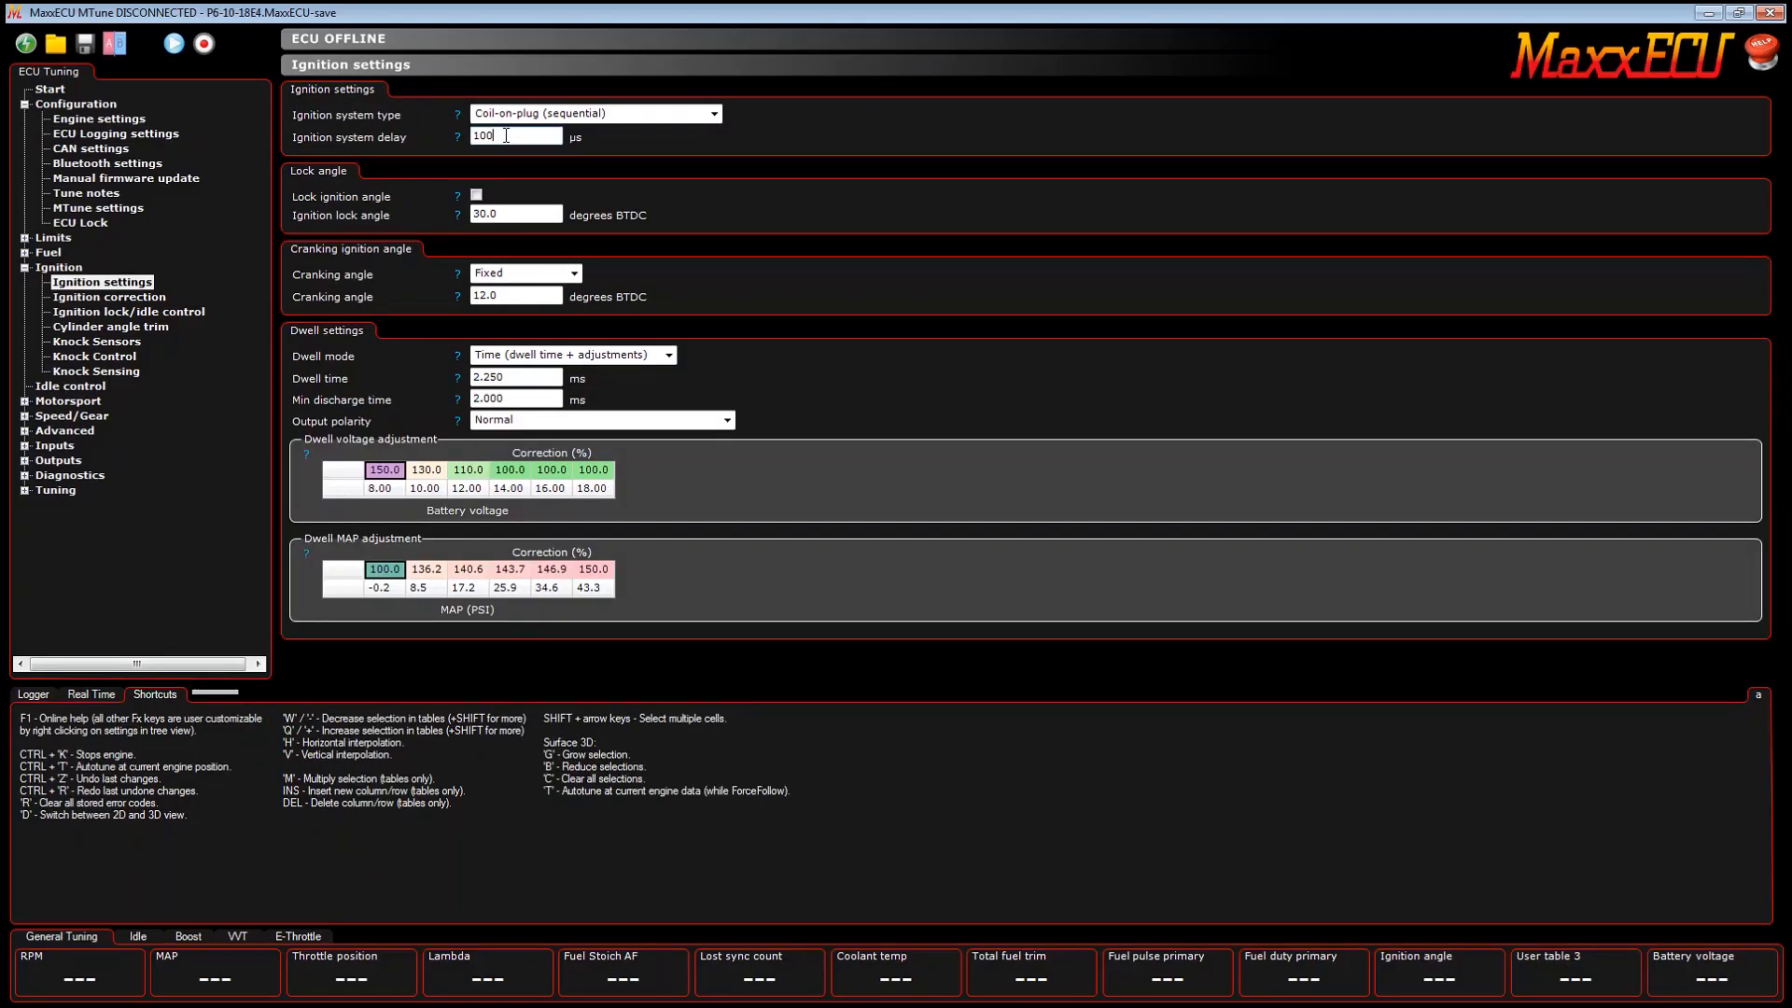
# Step: Show the Digital inputs page from the Inputs group of the ECU Tuning tree
pyautogui.click(92, 282)
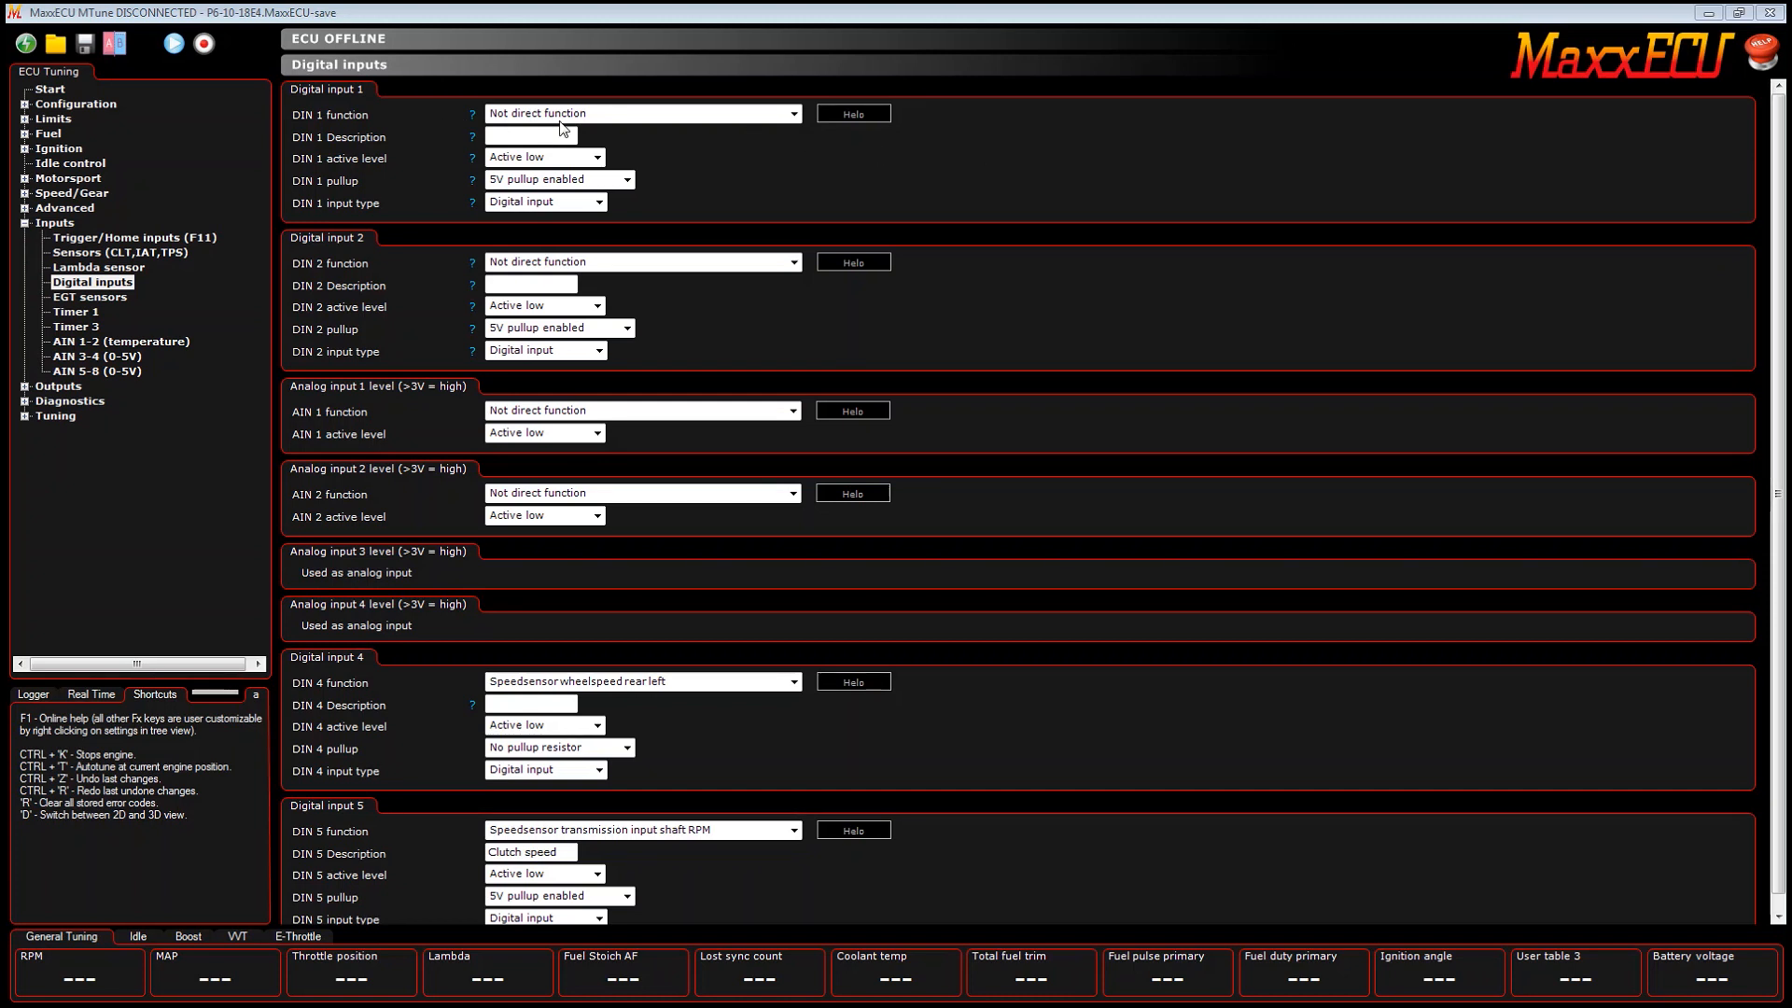
# Step: Assign Angle logger 1 as the DIN 1 function
pyautogui.click(792, 112)
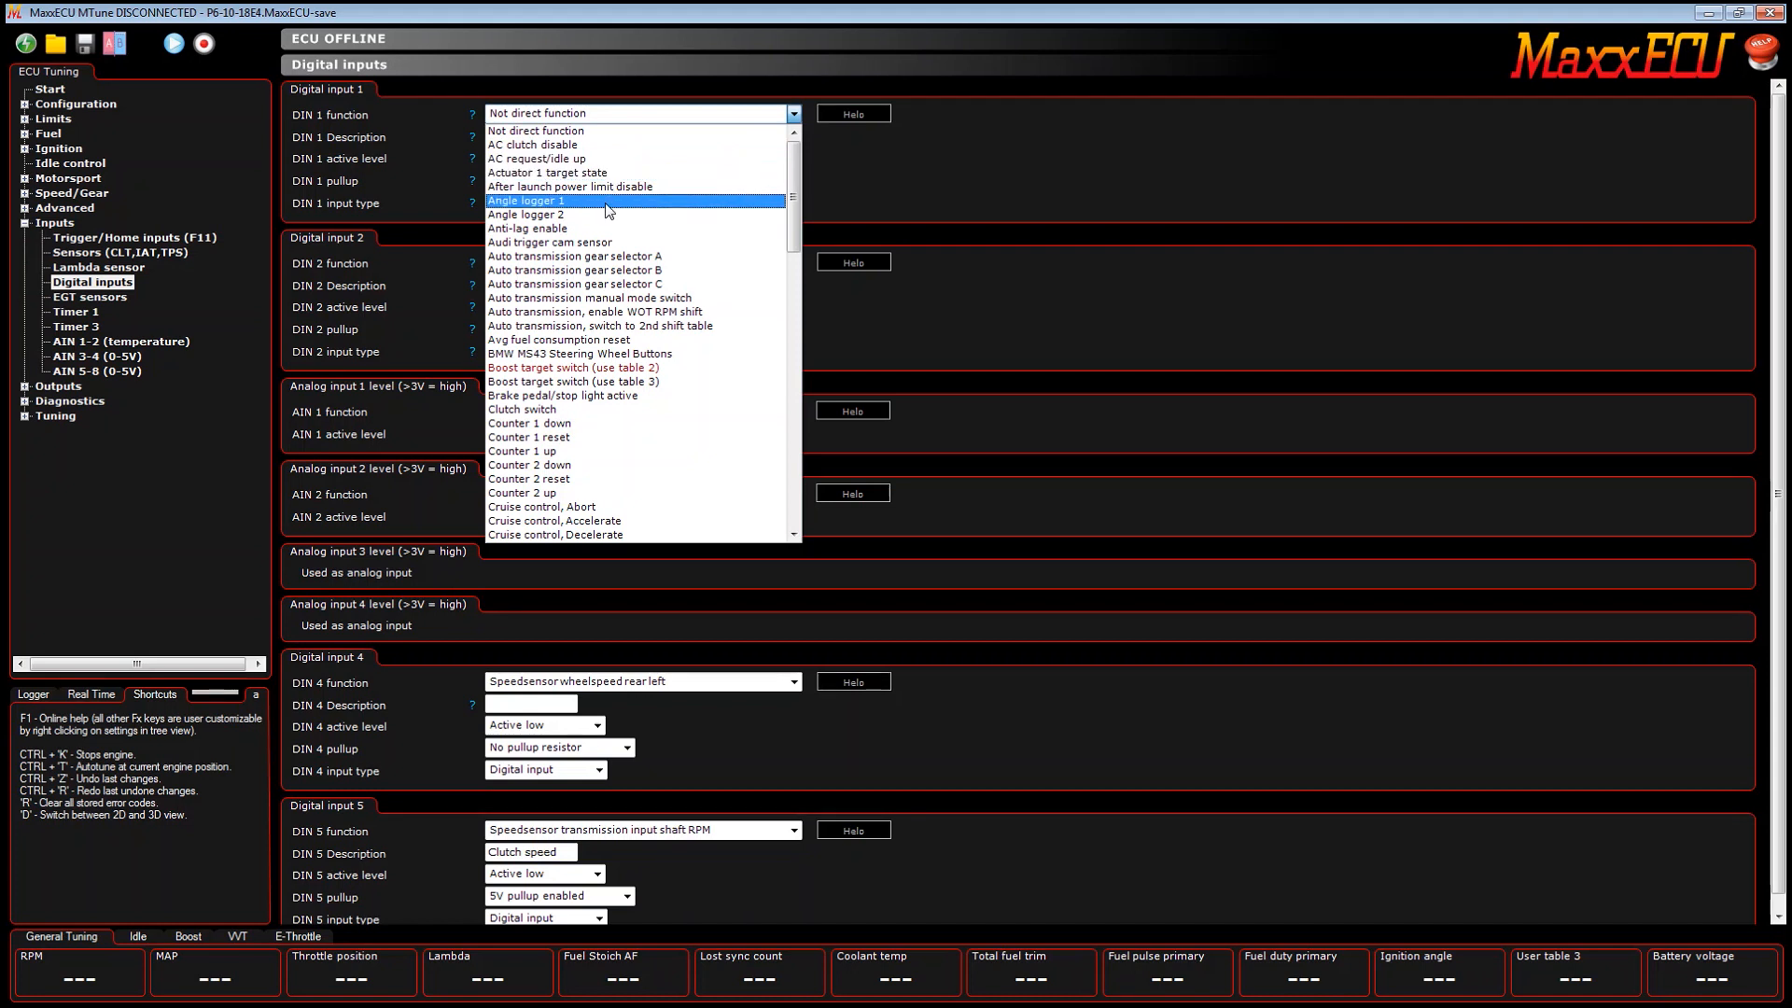
pyautogui.click(526, 200)
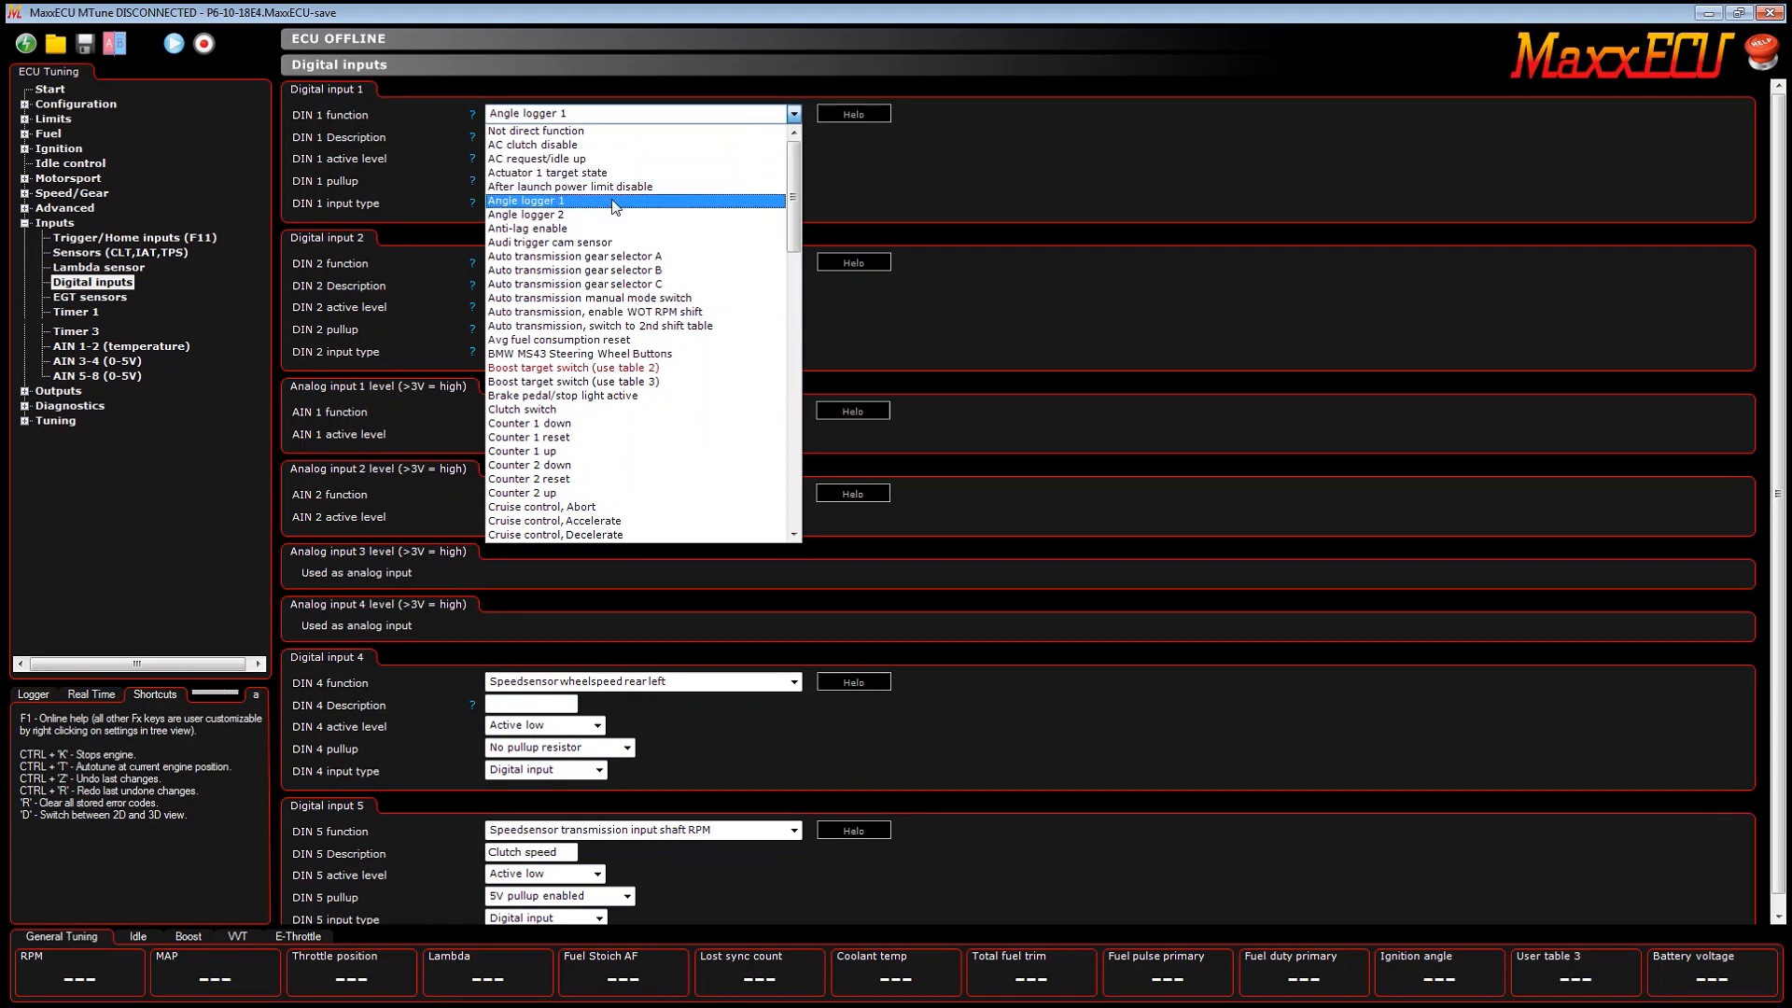
pyautogui.click(526, 202)
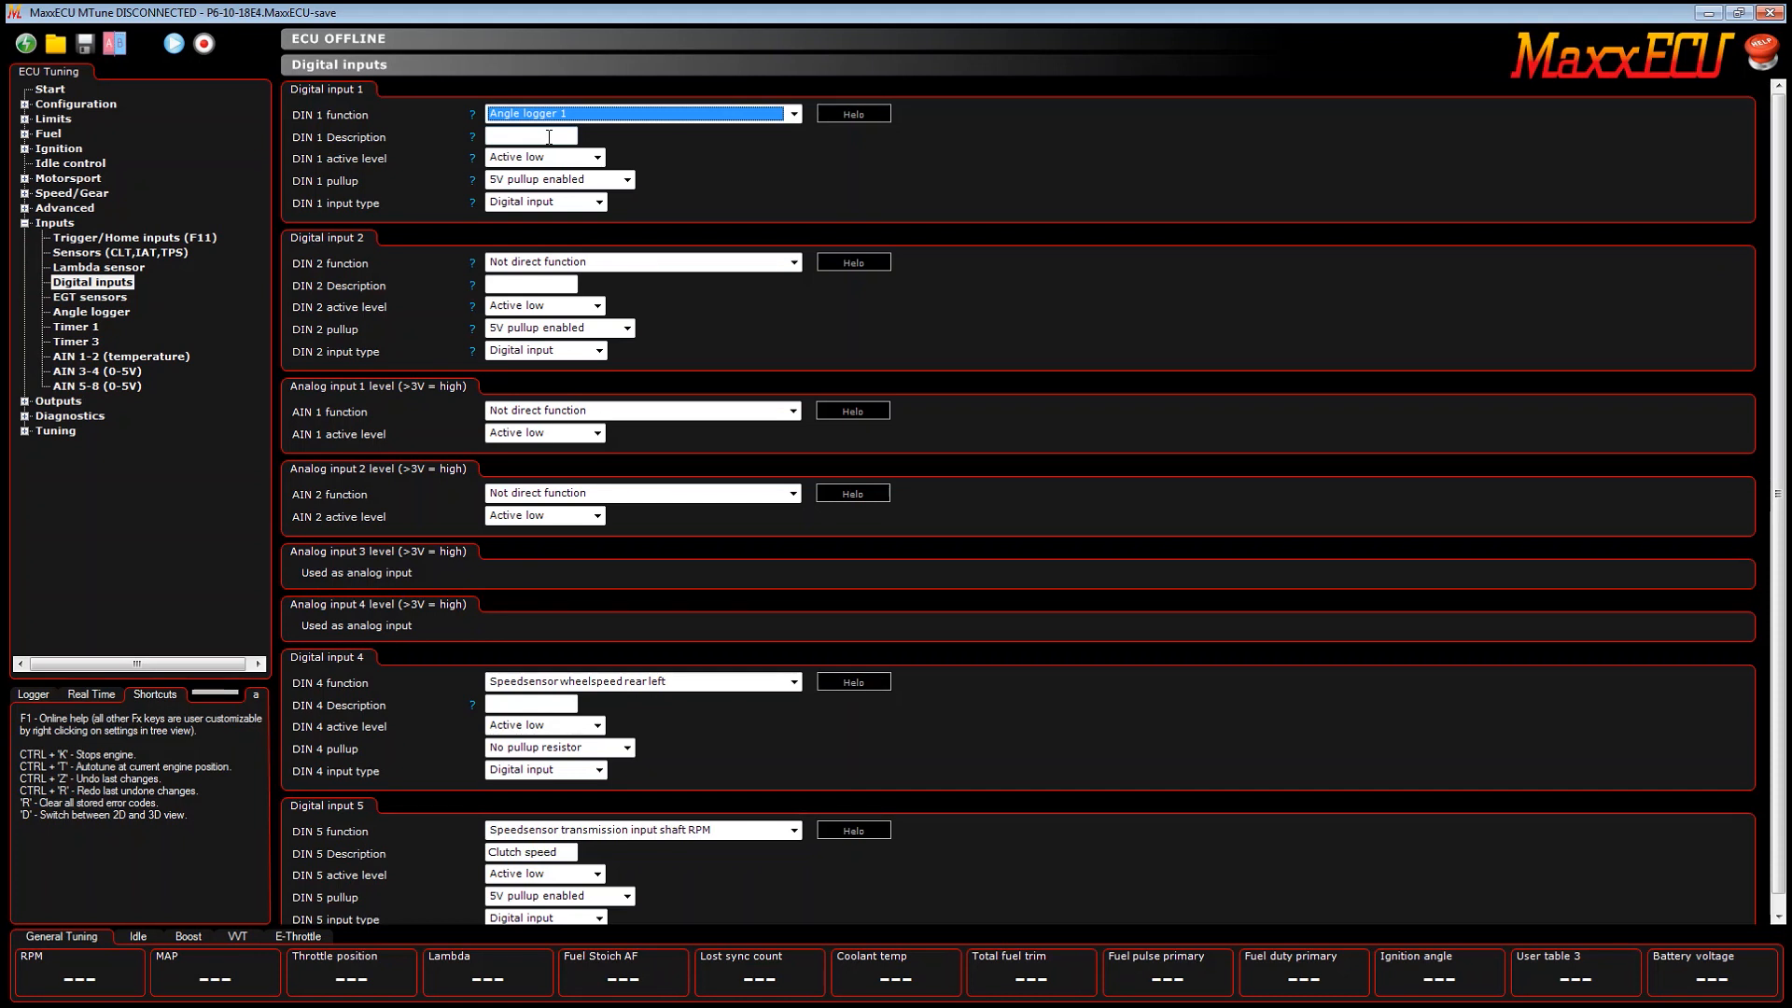
pyautogui.moveTo(545, 156)
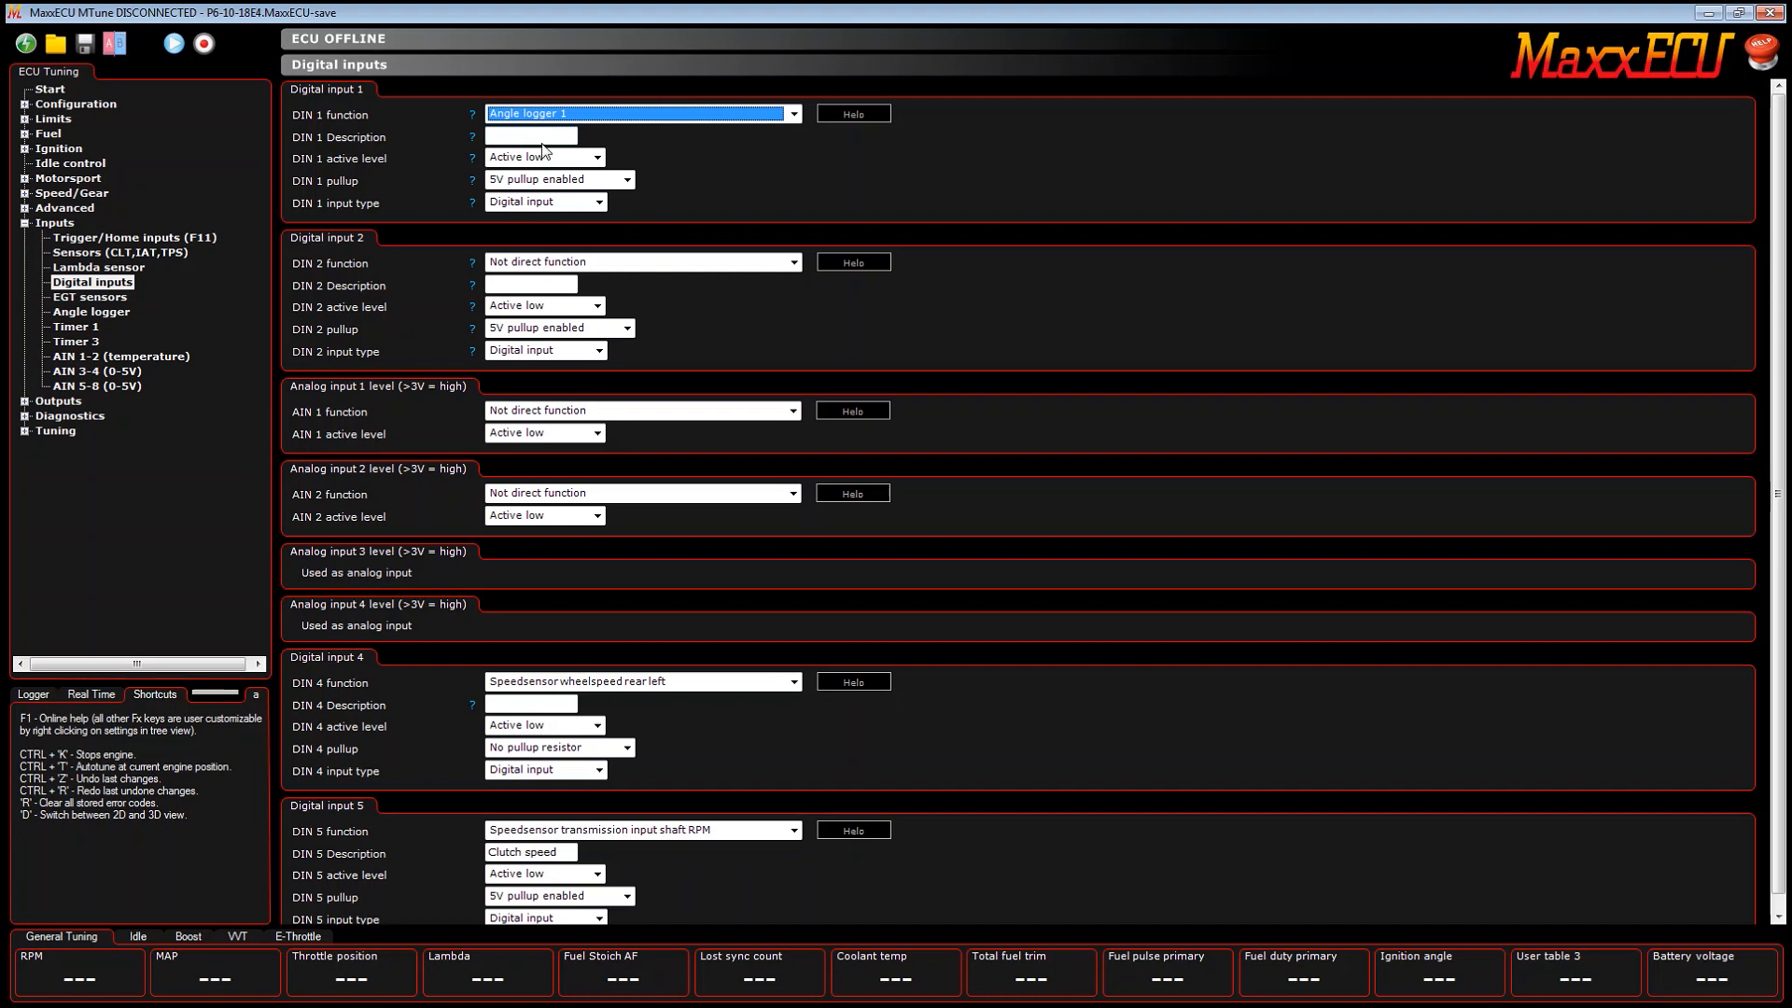
# Step: Set DIN 1 to active high with no pullup and description 'timing test'
pyautogui.click(594, 157)
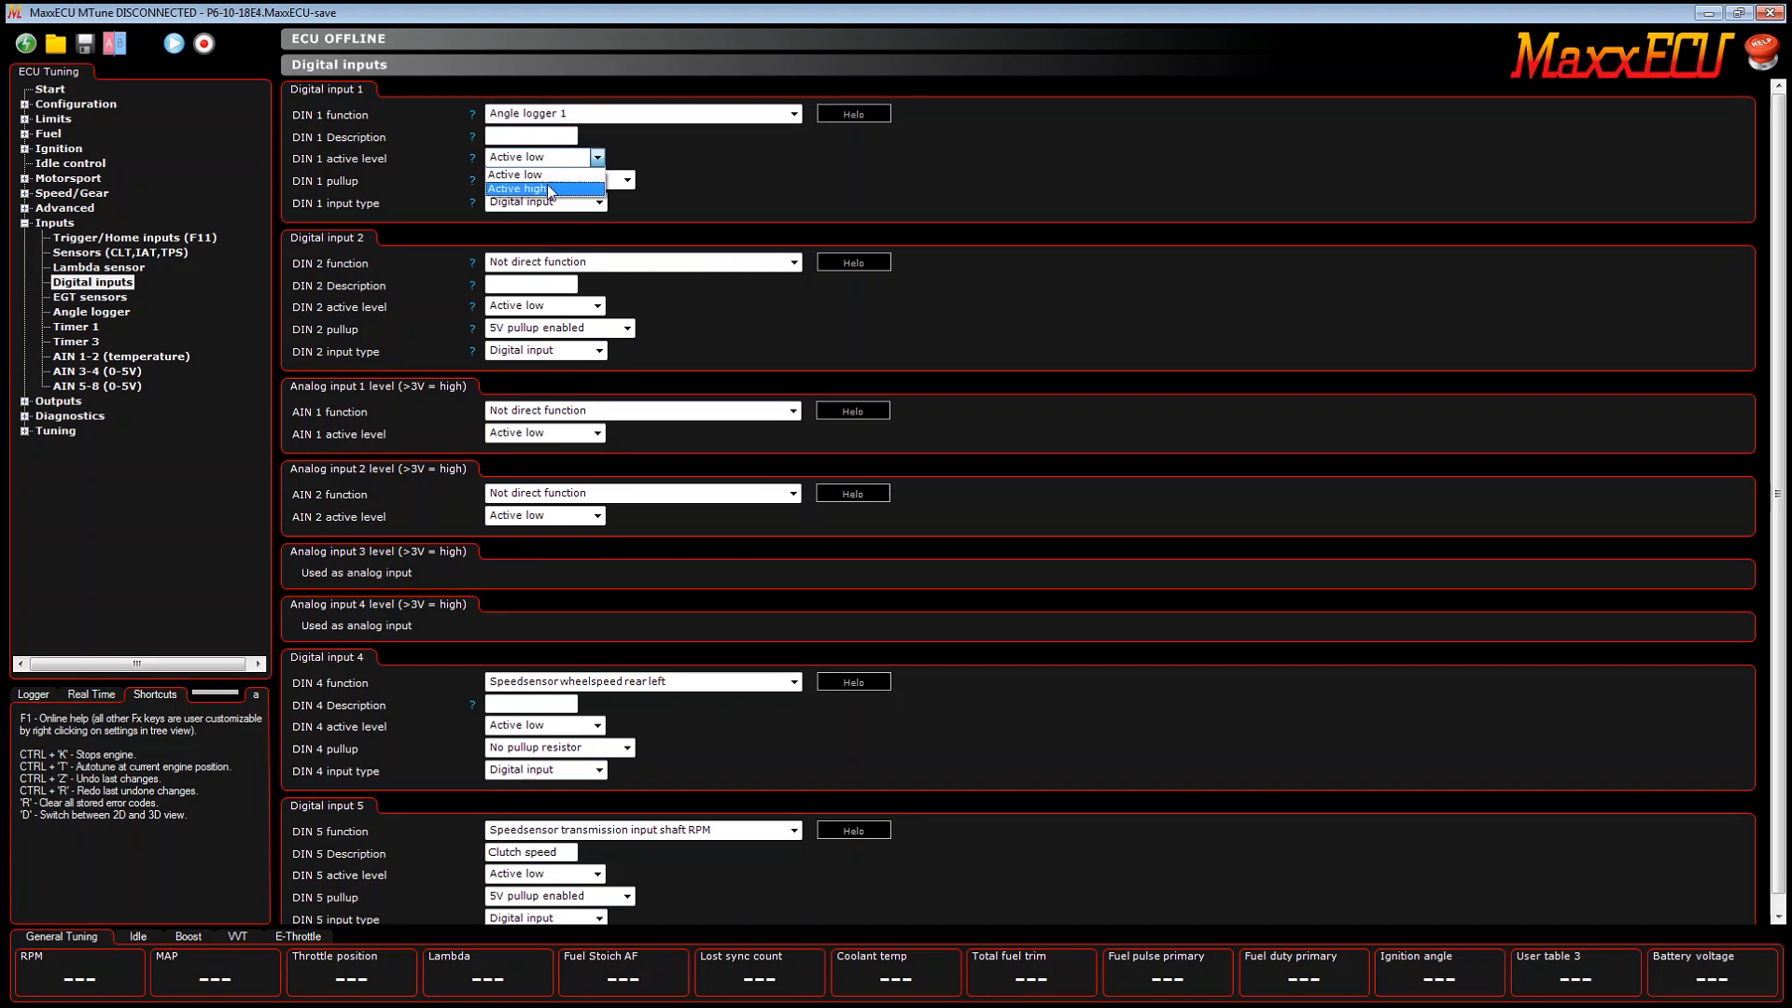
pyautogui.click(533, 187)
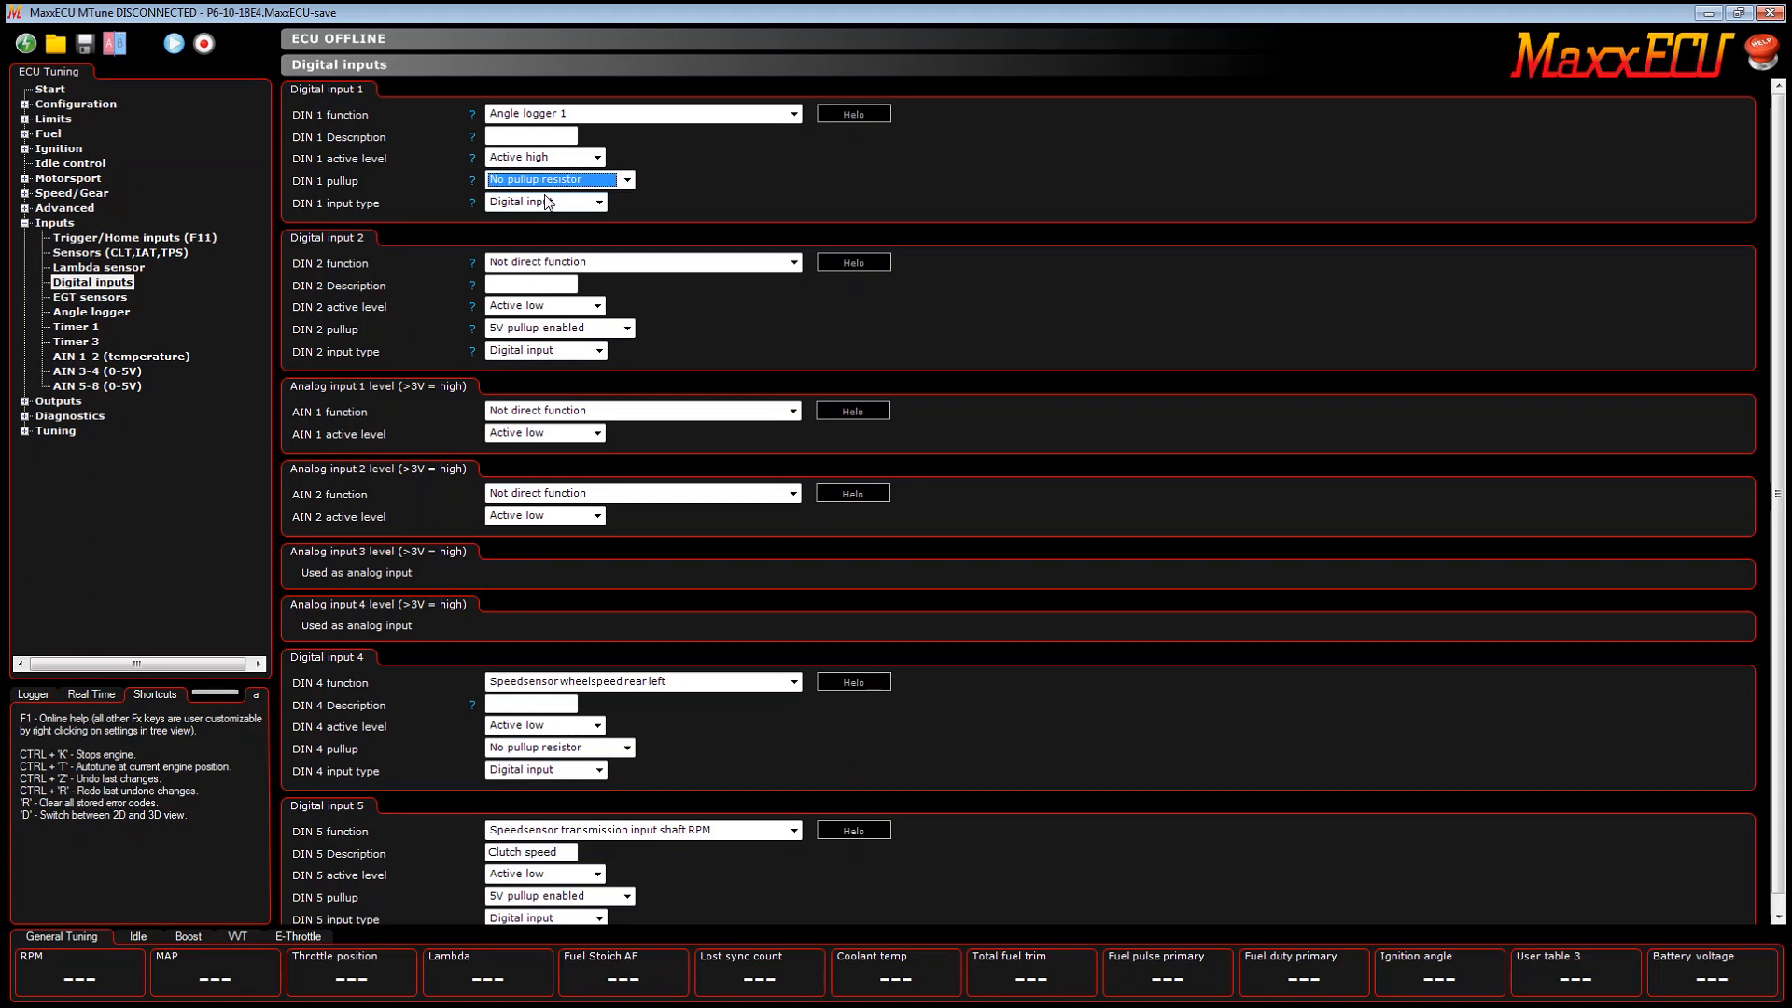
pyautogui.moveTo(551, 205)
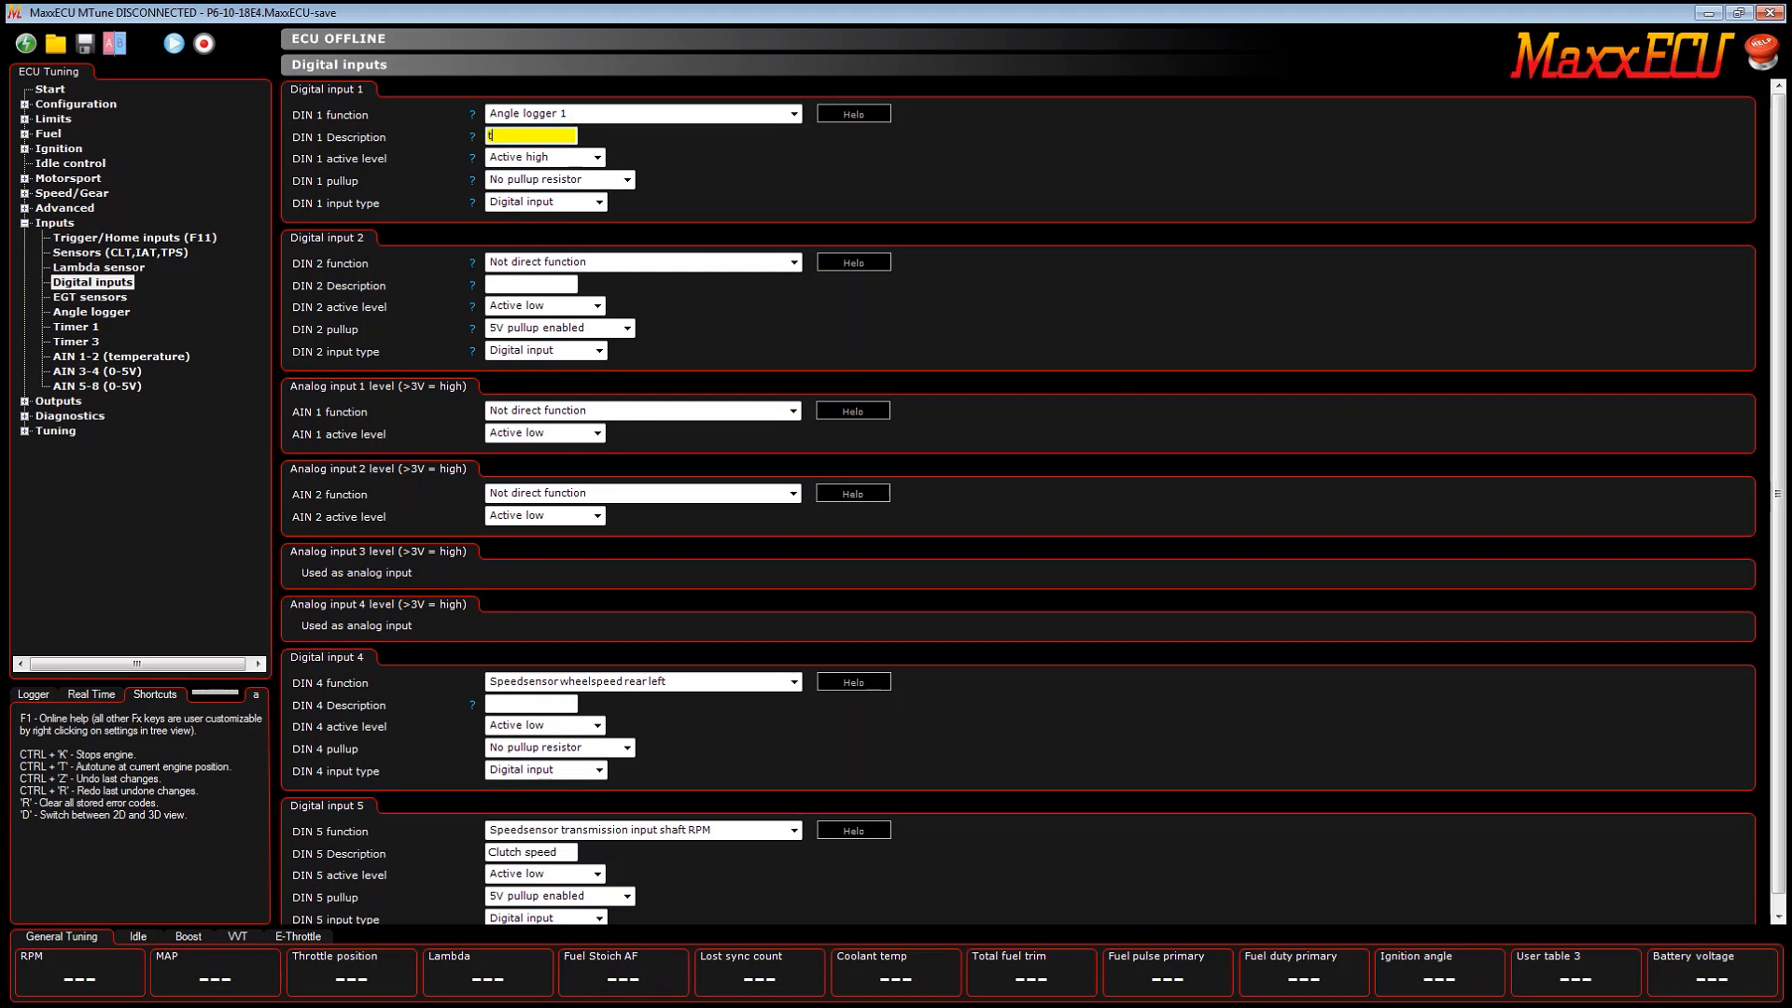
pyautogui.write('timing test')
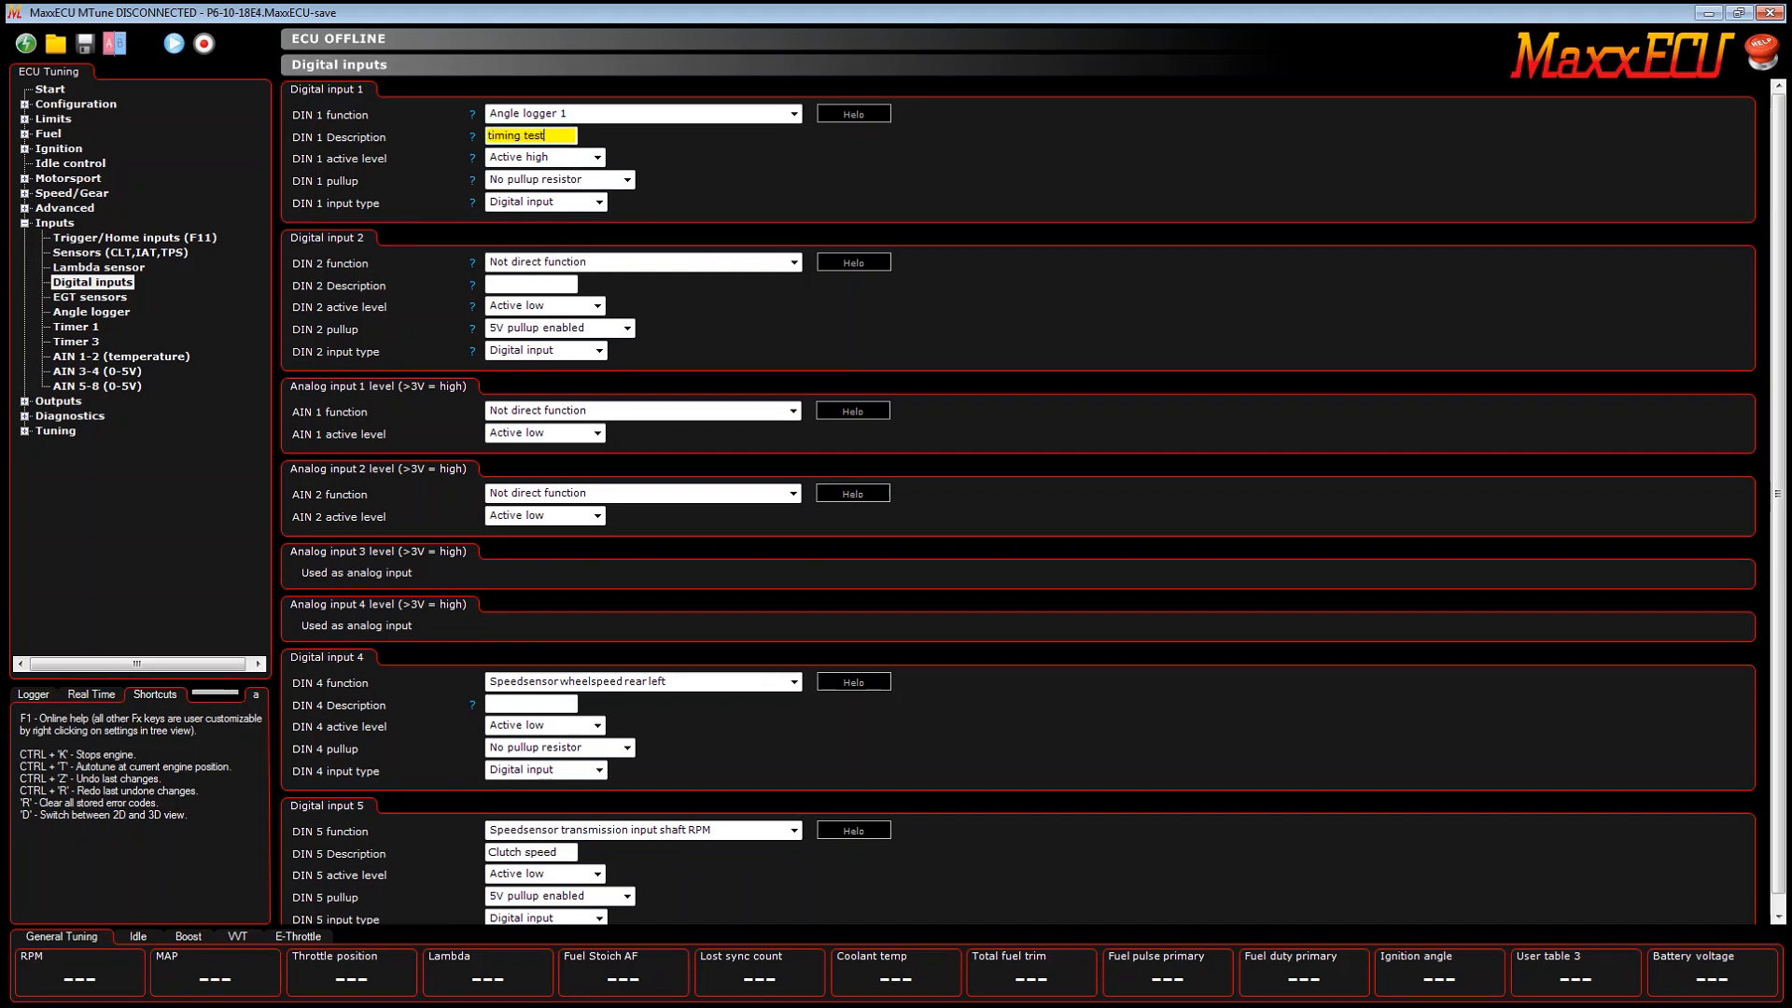
pyautogui.click(512, 135)
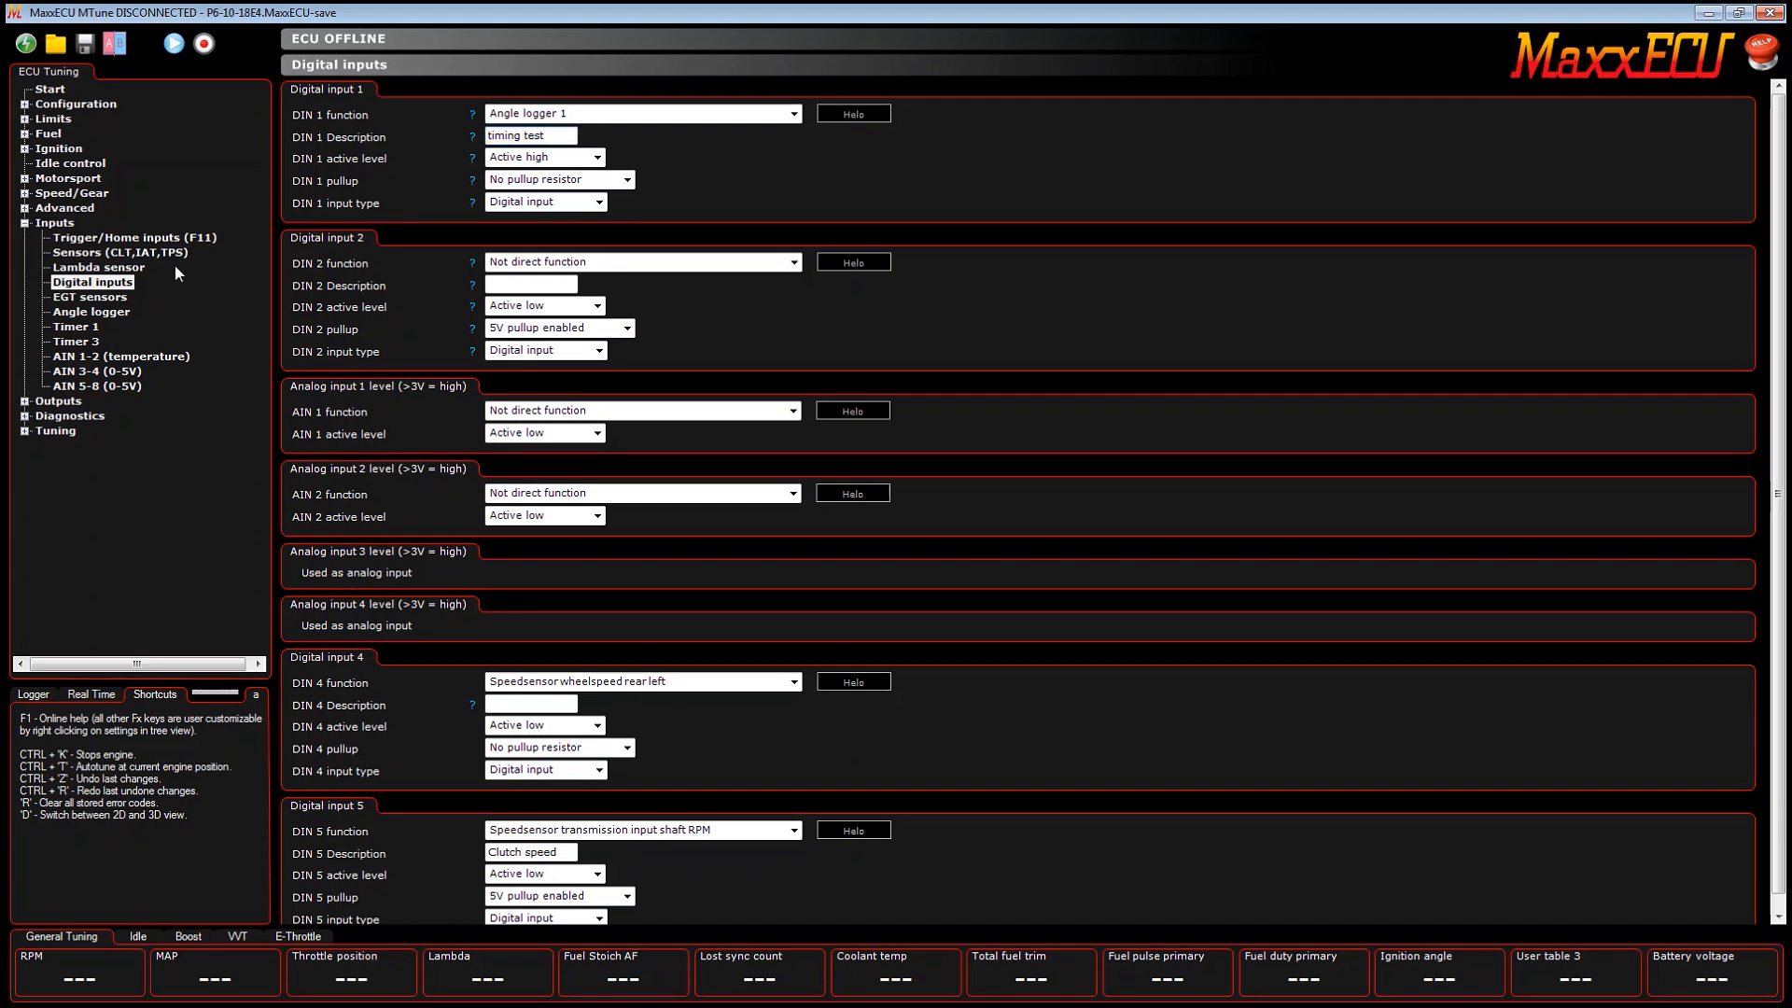
pyautogui.moveTo(134, 310)
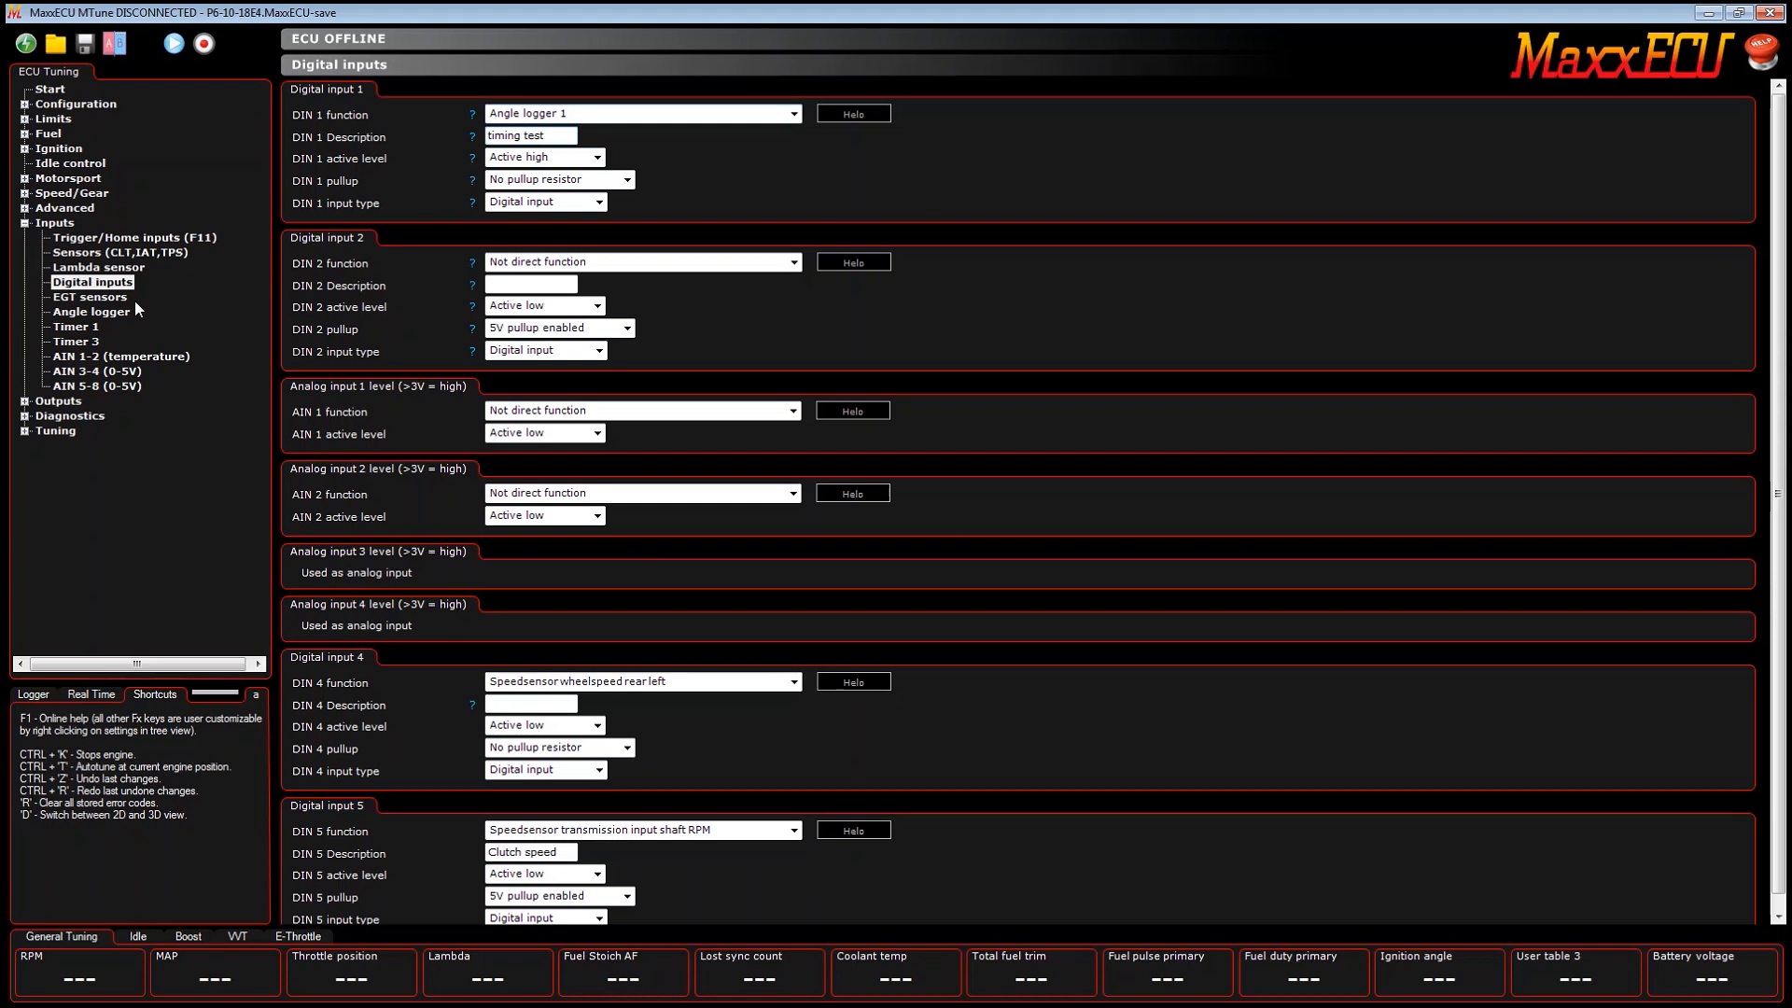
# Step: On the Angle logger page, reference Angle 1 to Cylinder 1 (degrees before TDC cyl 1)
pyautogui.click(90, 311)
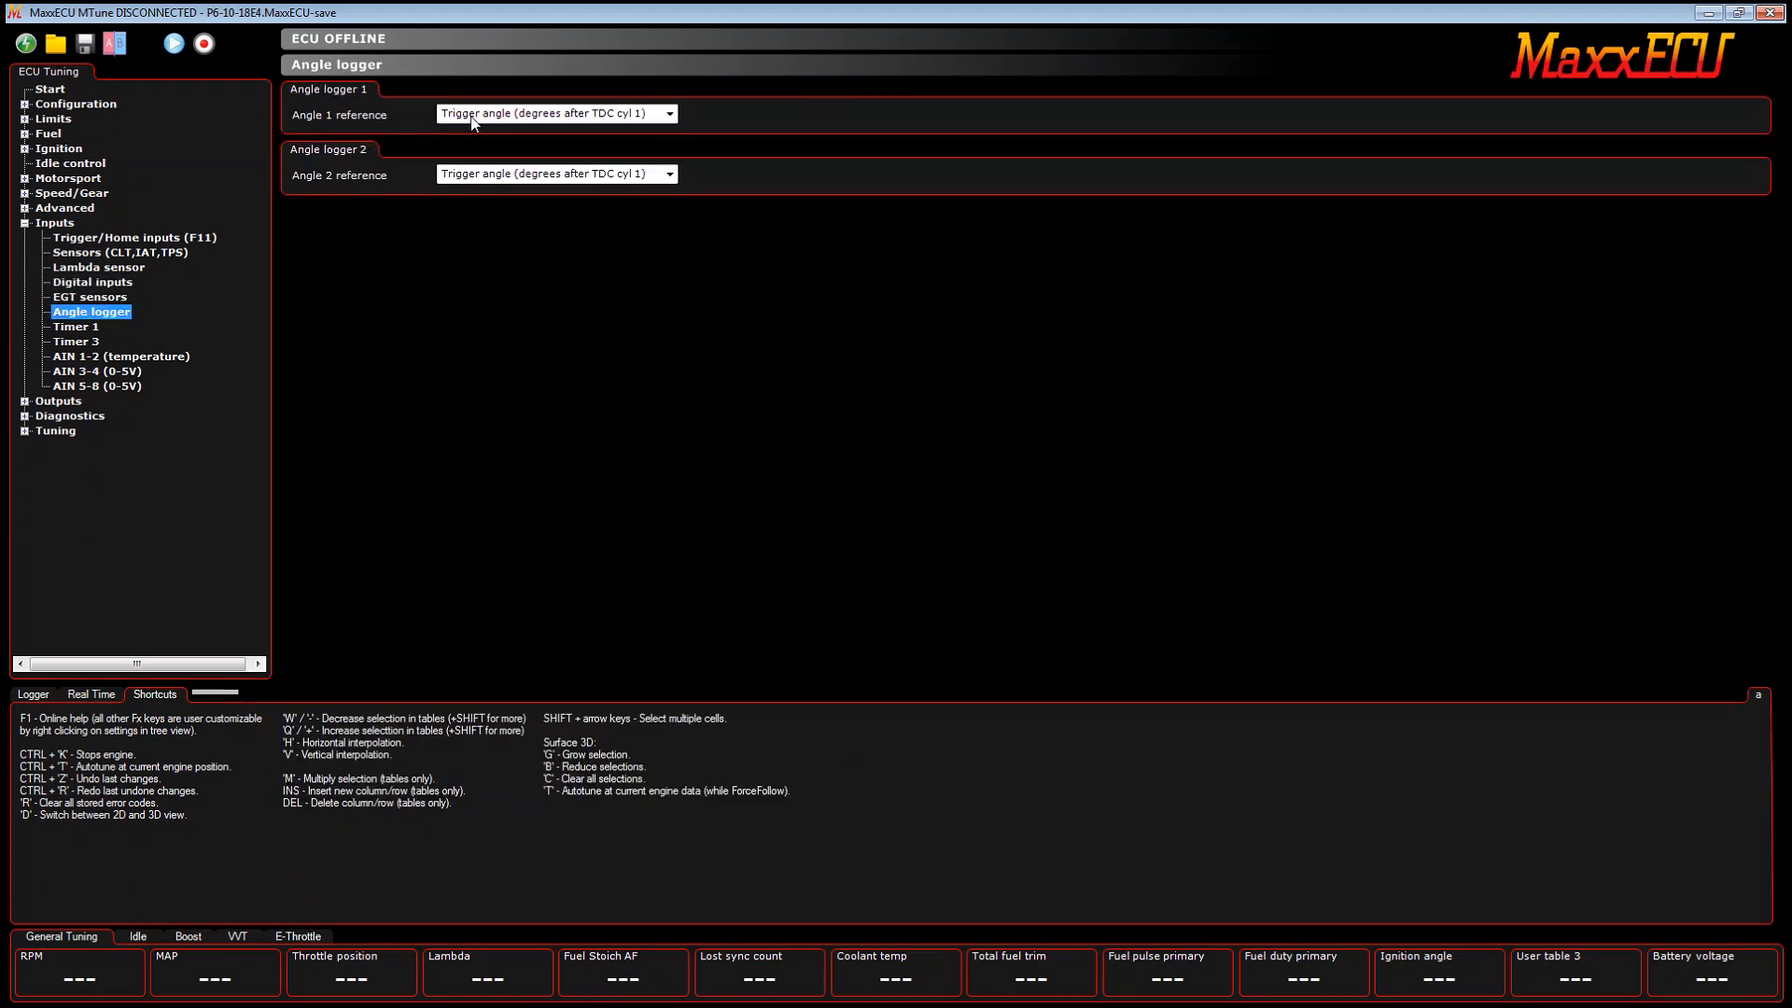
pyautogui.click(556, 113)
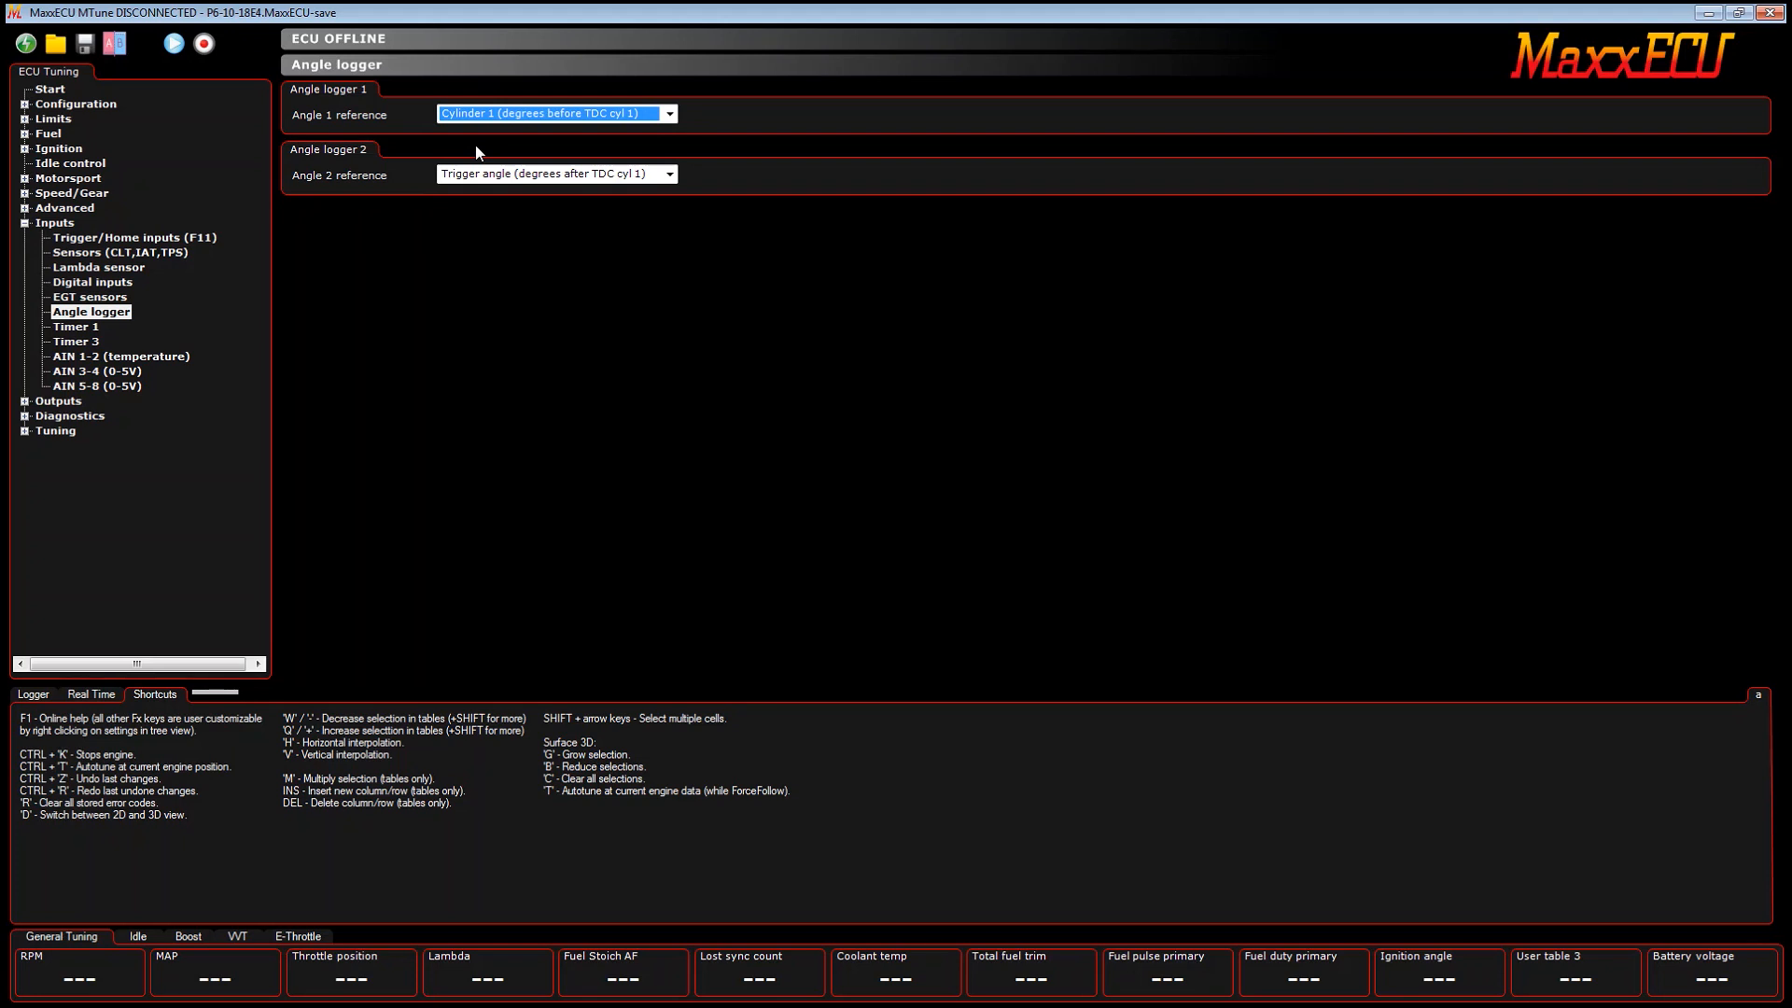
pyautogui.click(54, 222)
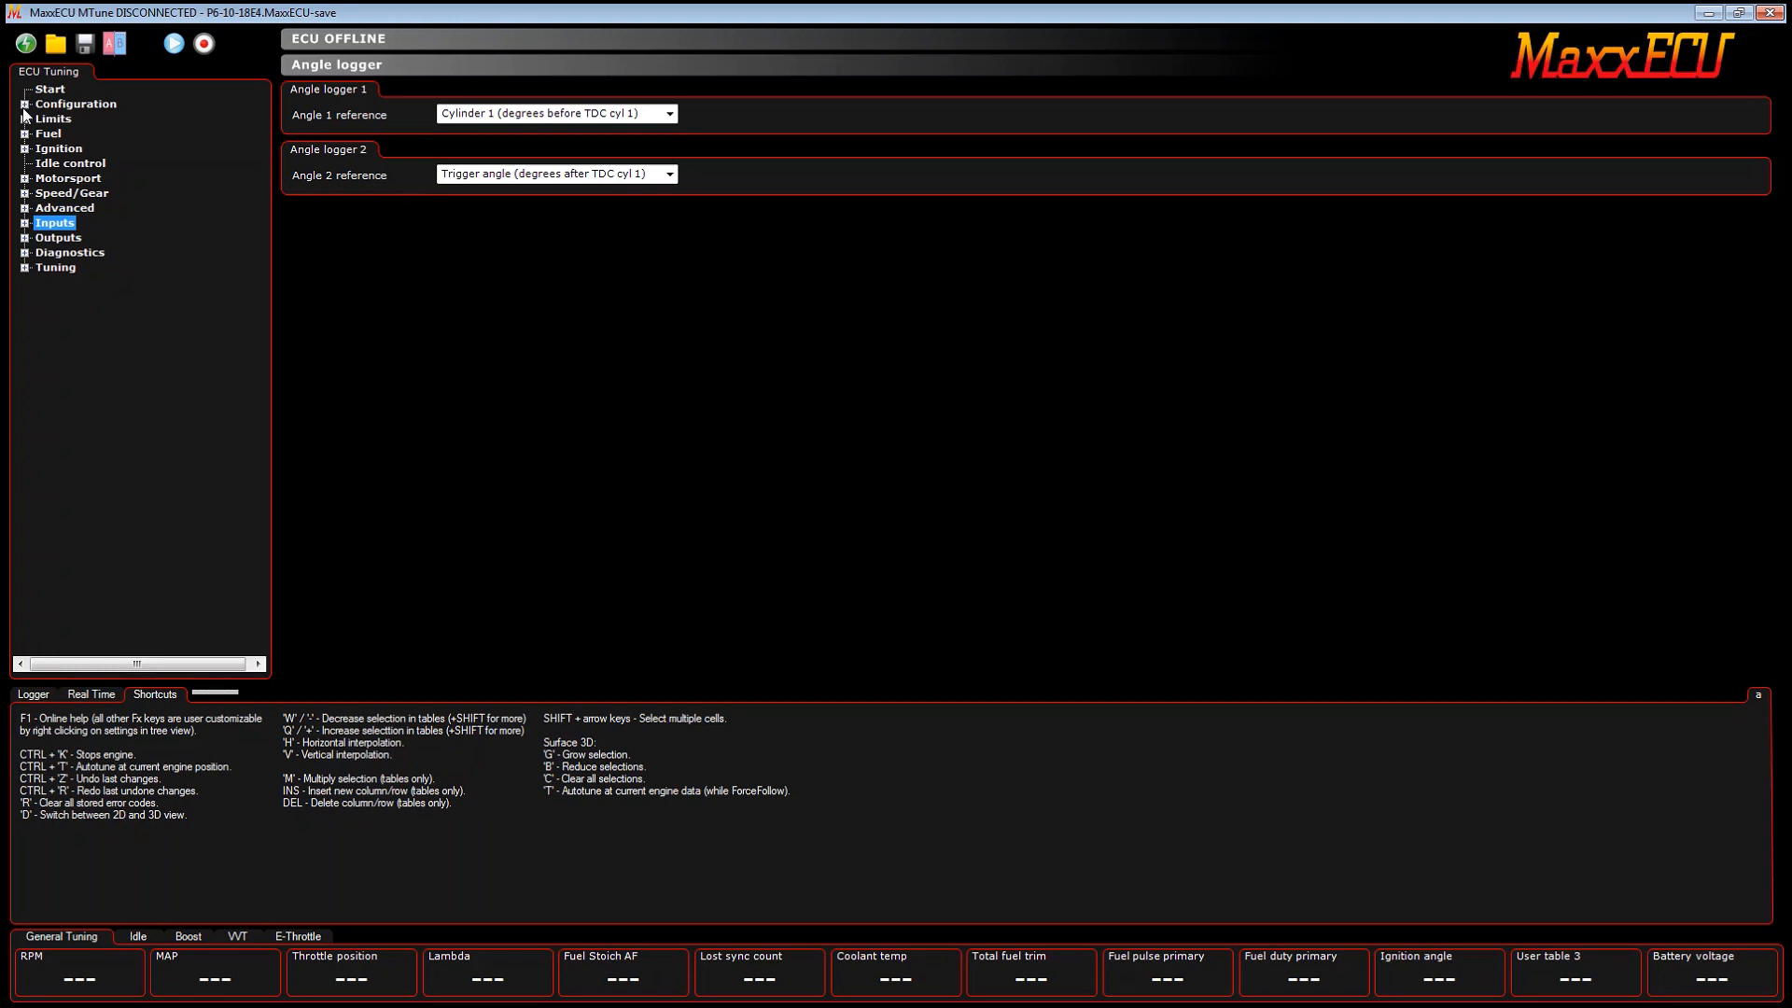
# Step: Expand Configuration and Ignition, then edit the 100 µs ignition system delay in Ignition settings
pyautogui.click(25, 103)
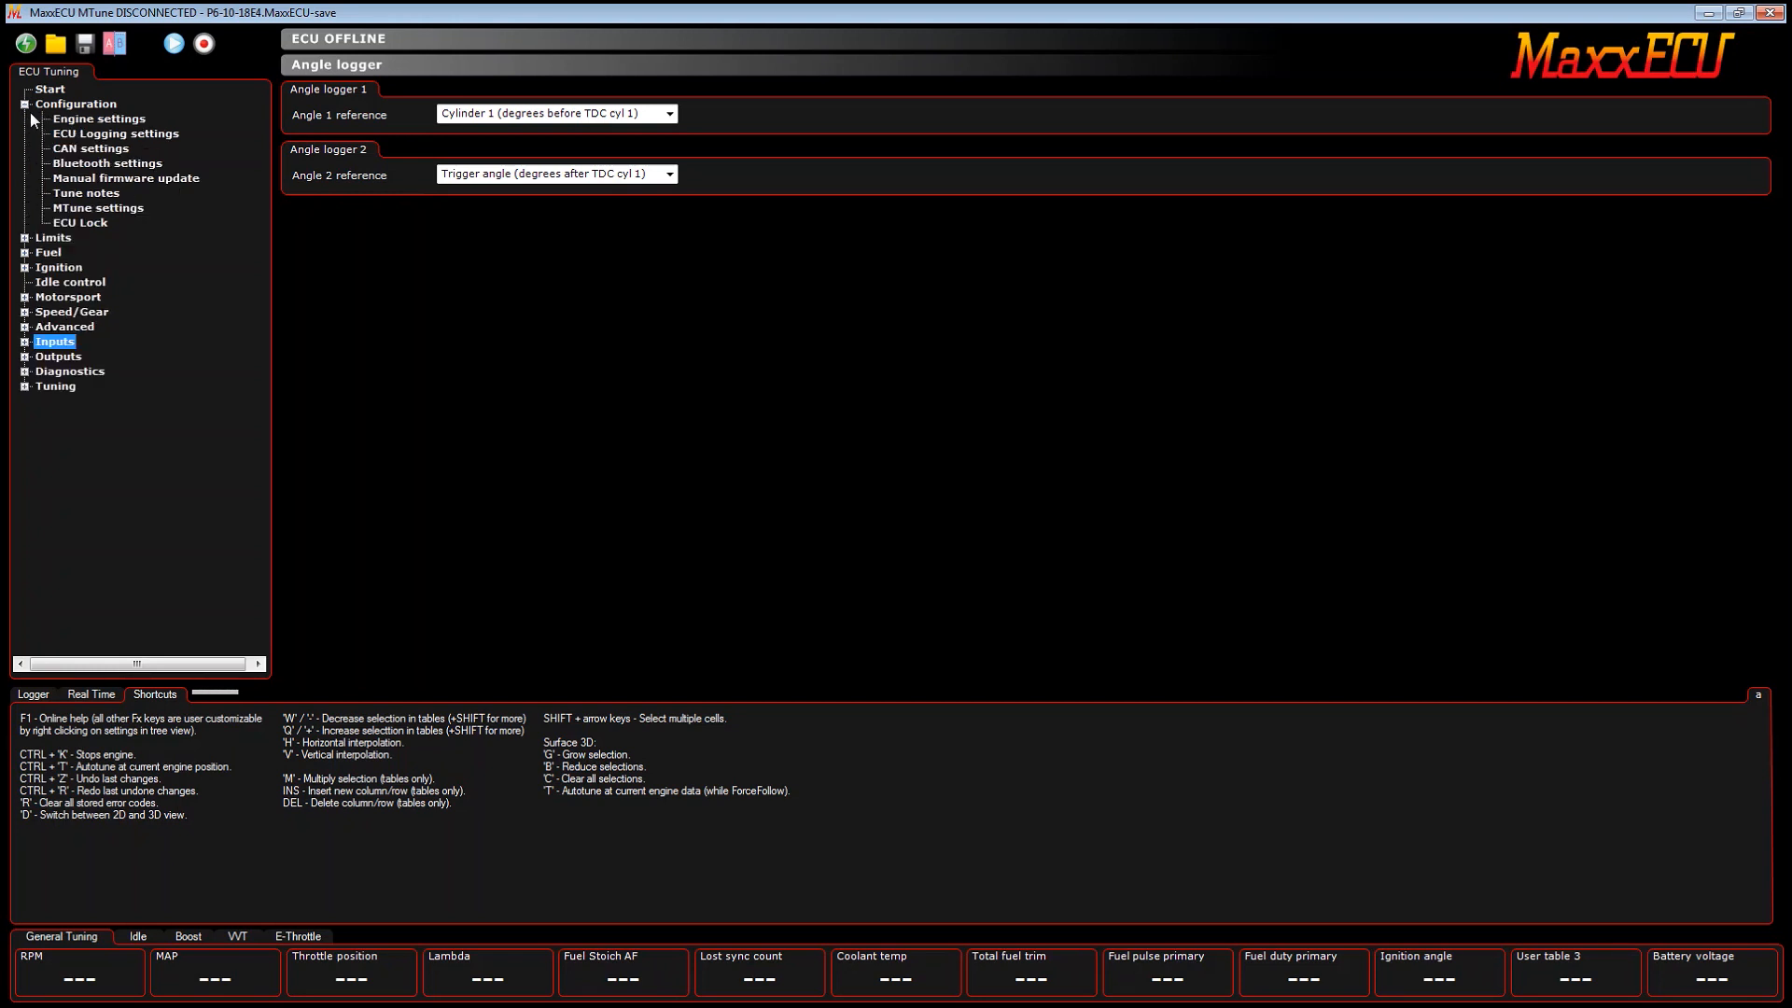
pyautogui.moveTo(80, 131)
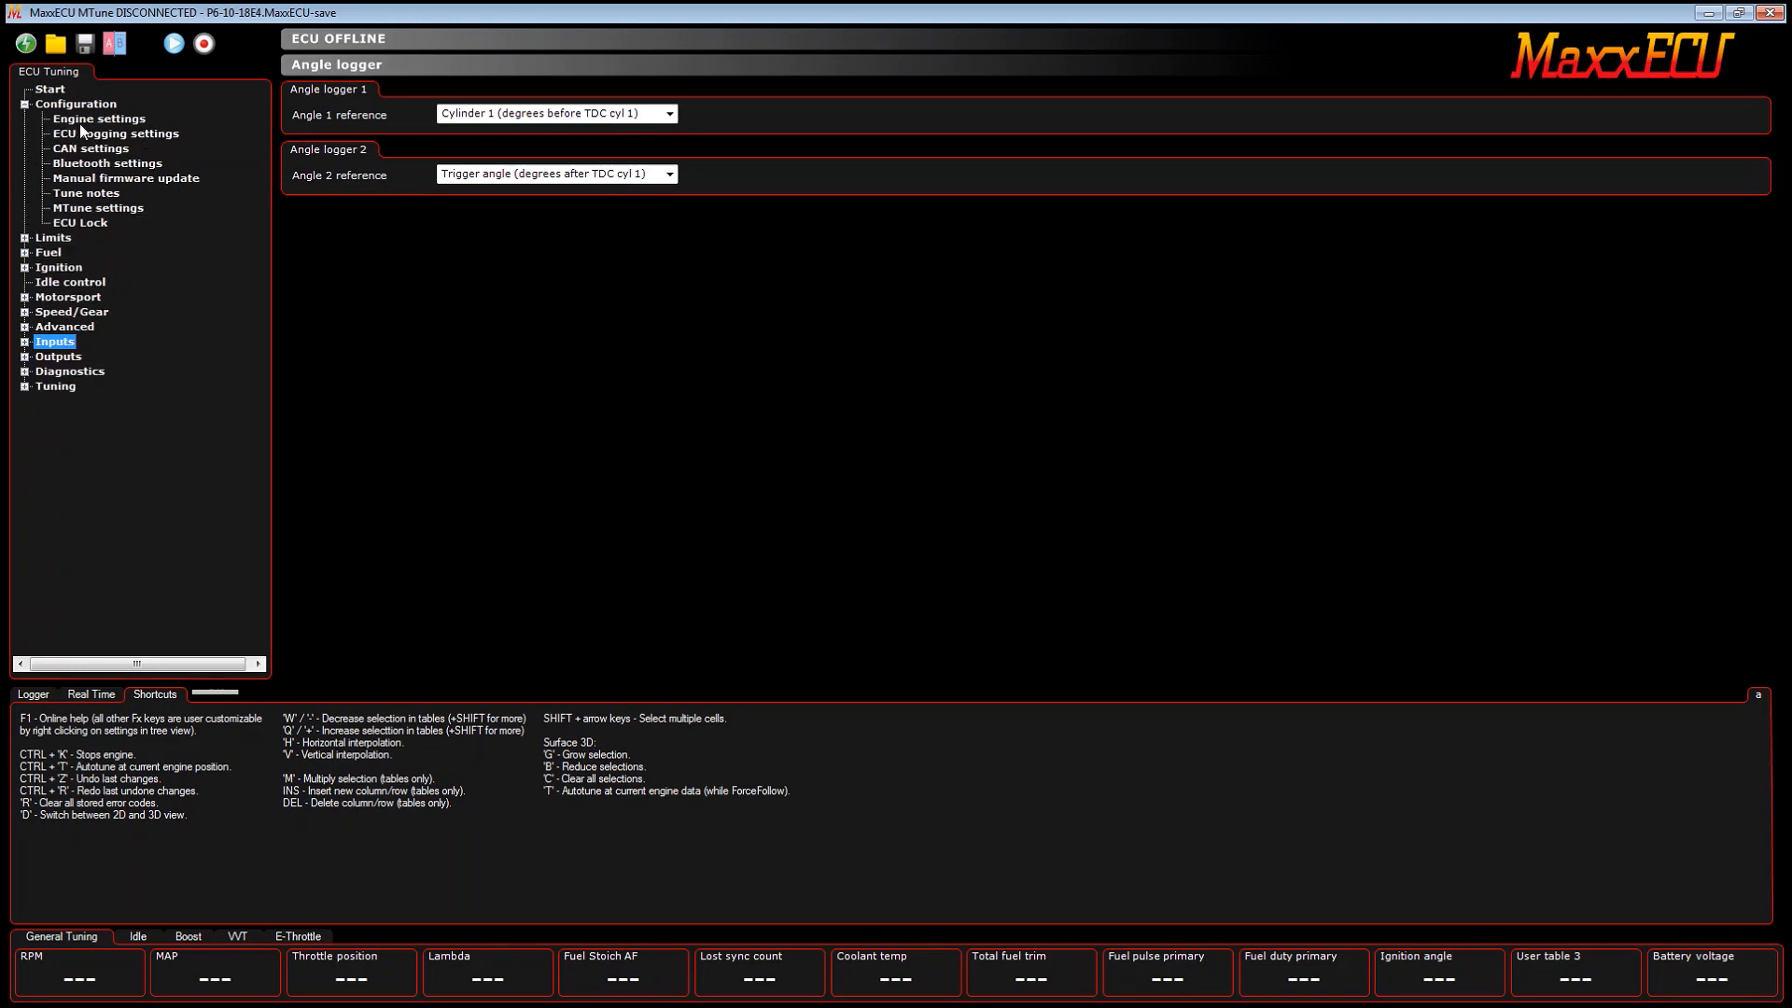
pyautogui.click(25, 266)
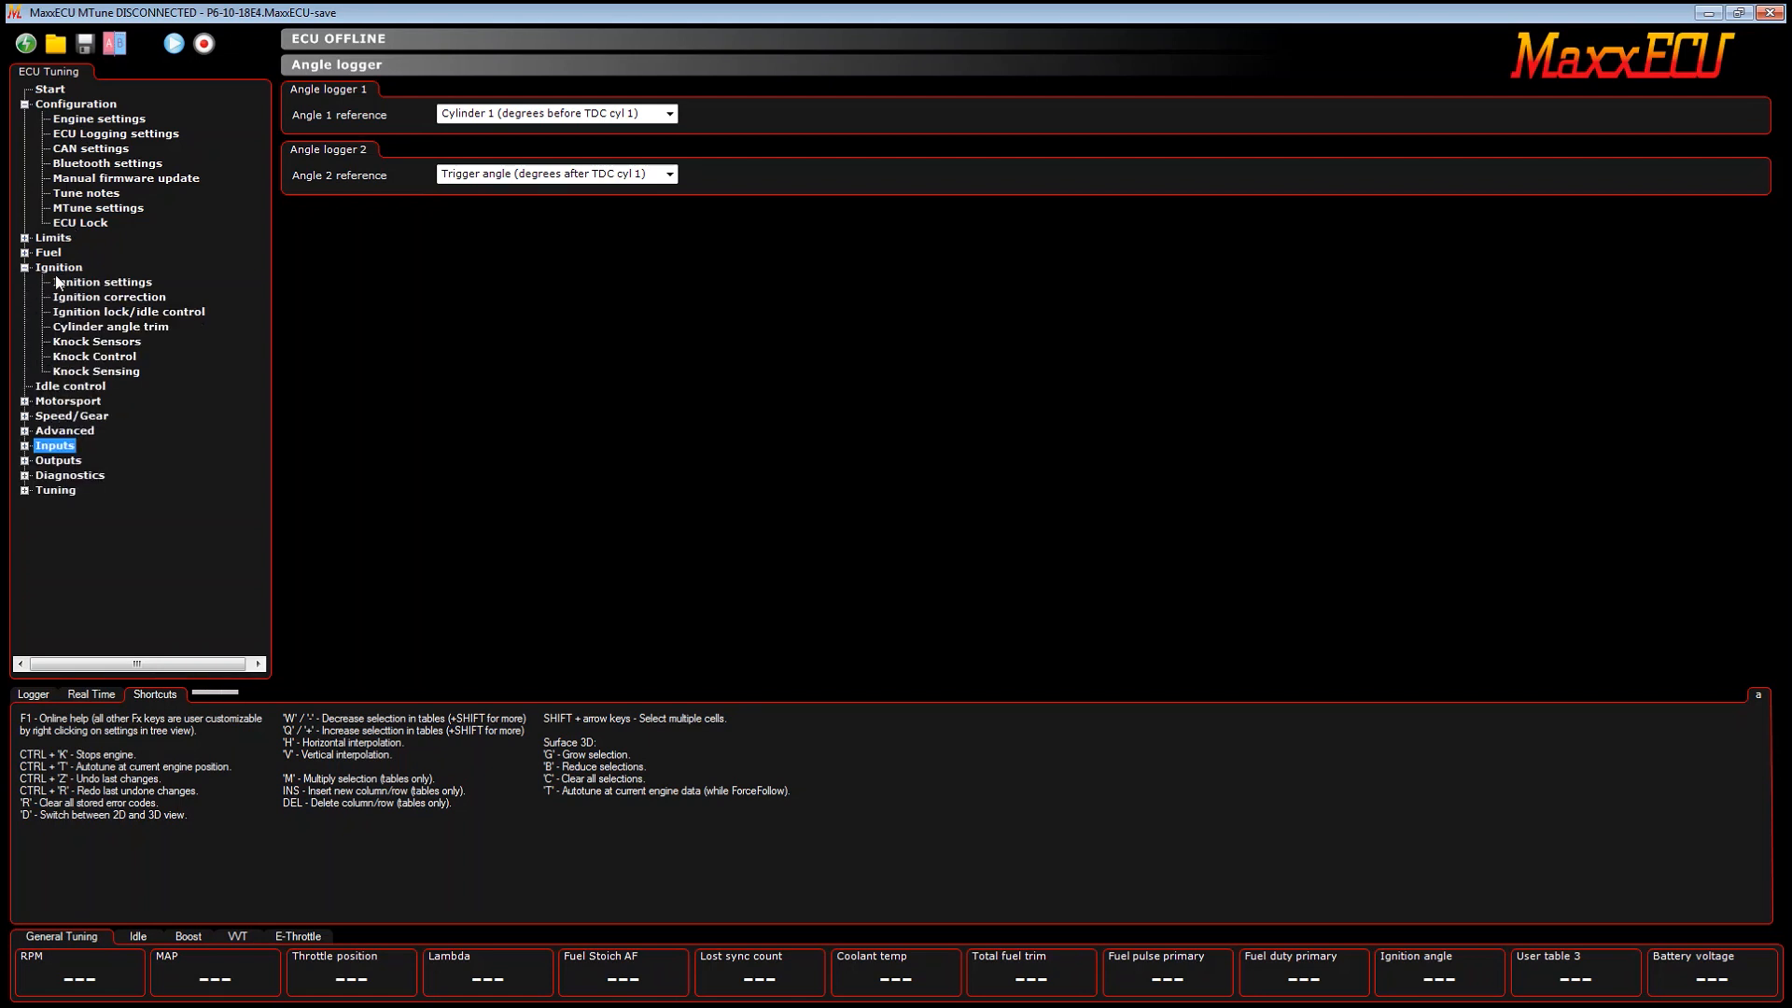
pyautogui.click(102, 281)
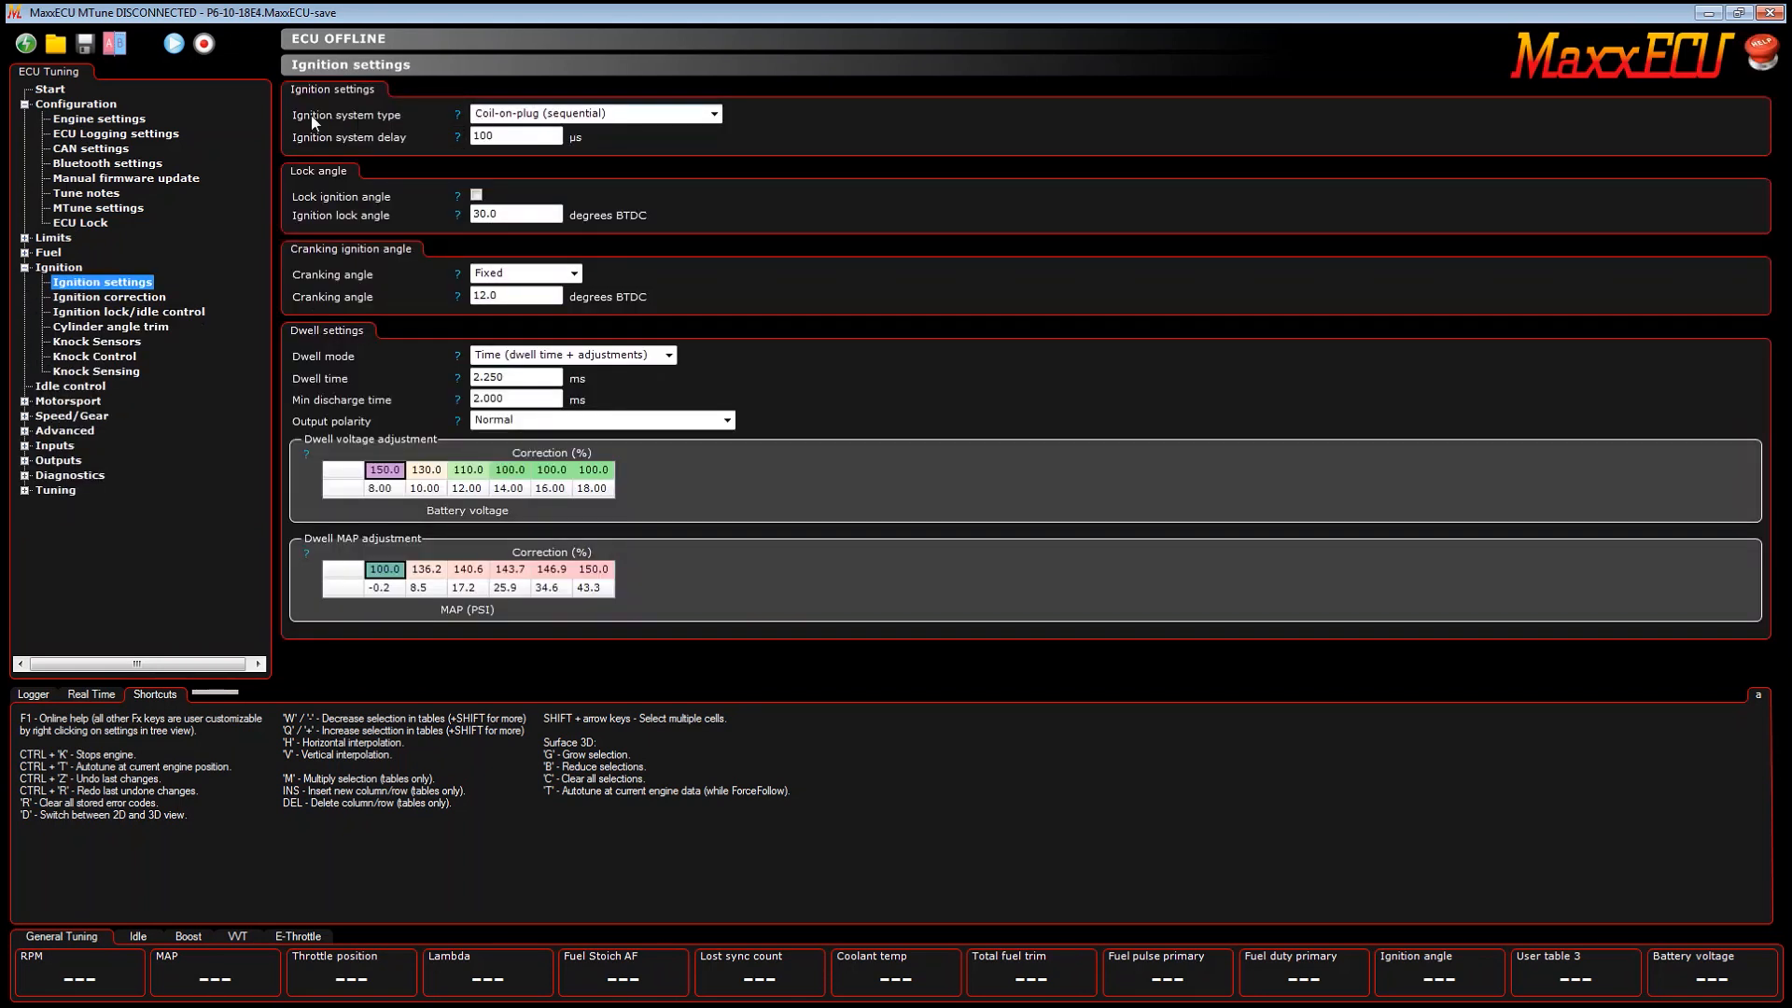
pyautogui.moveTo(472, 147)
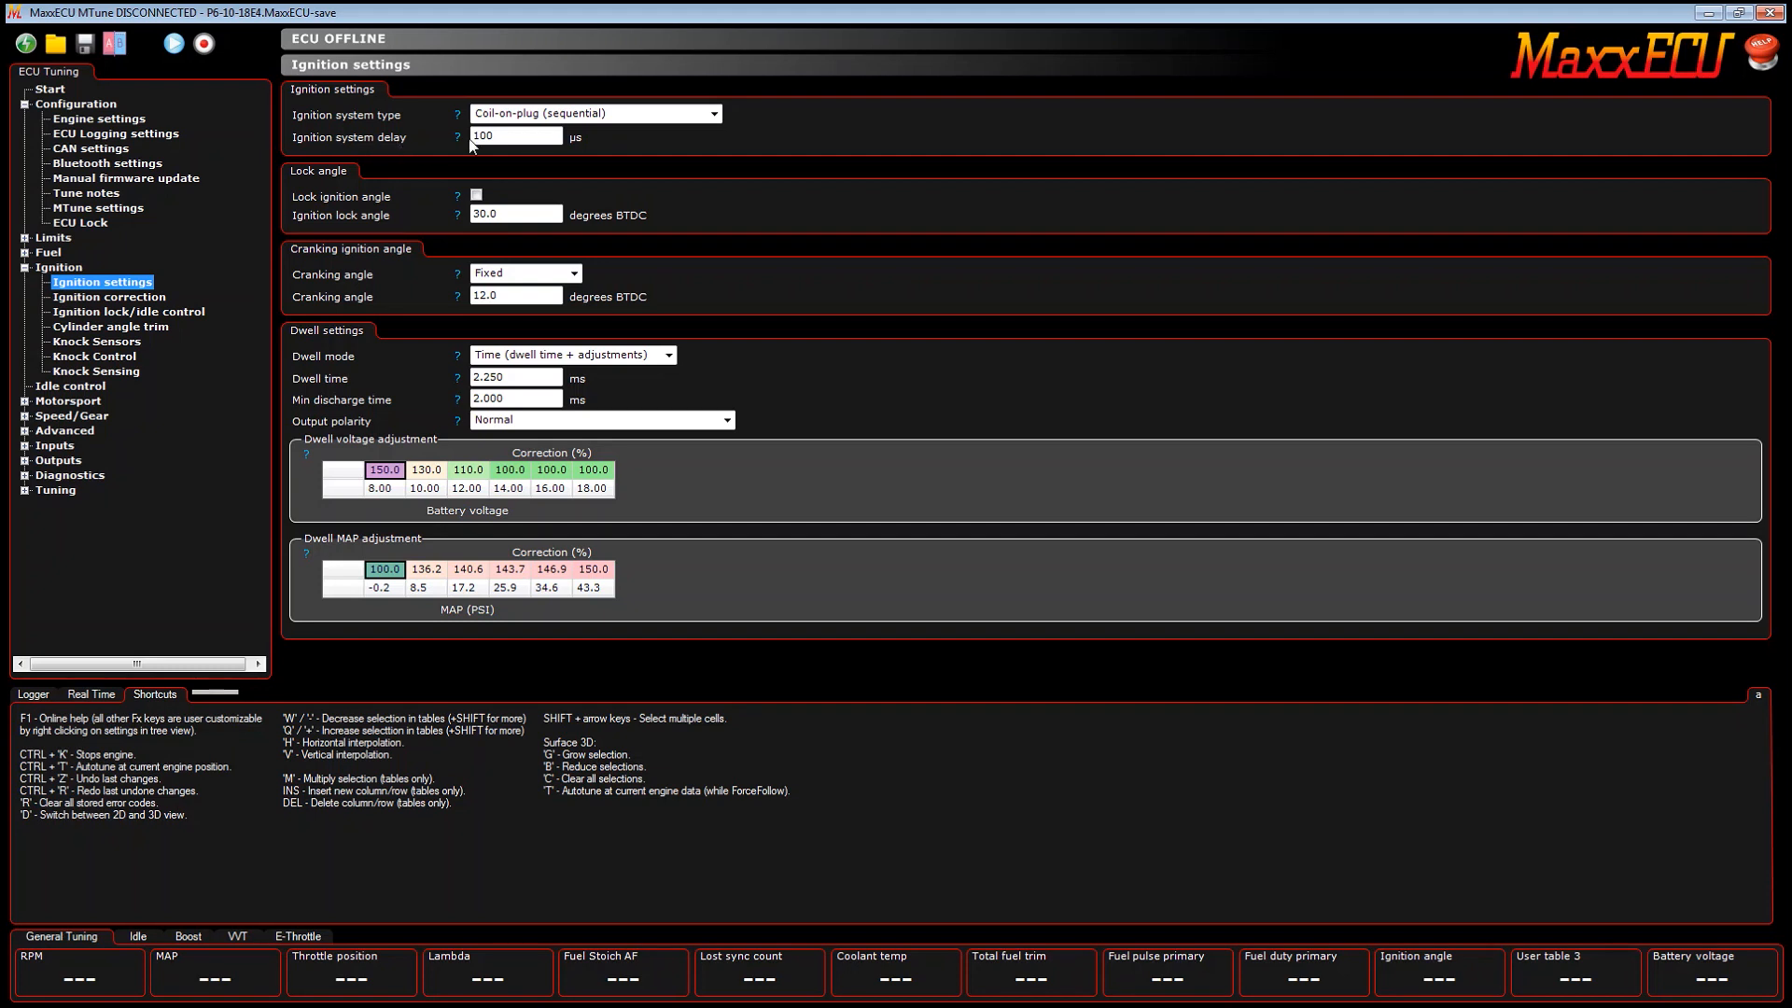
pyautogui.click(514, 136)
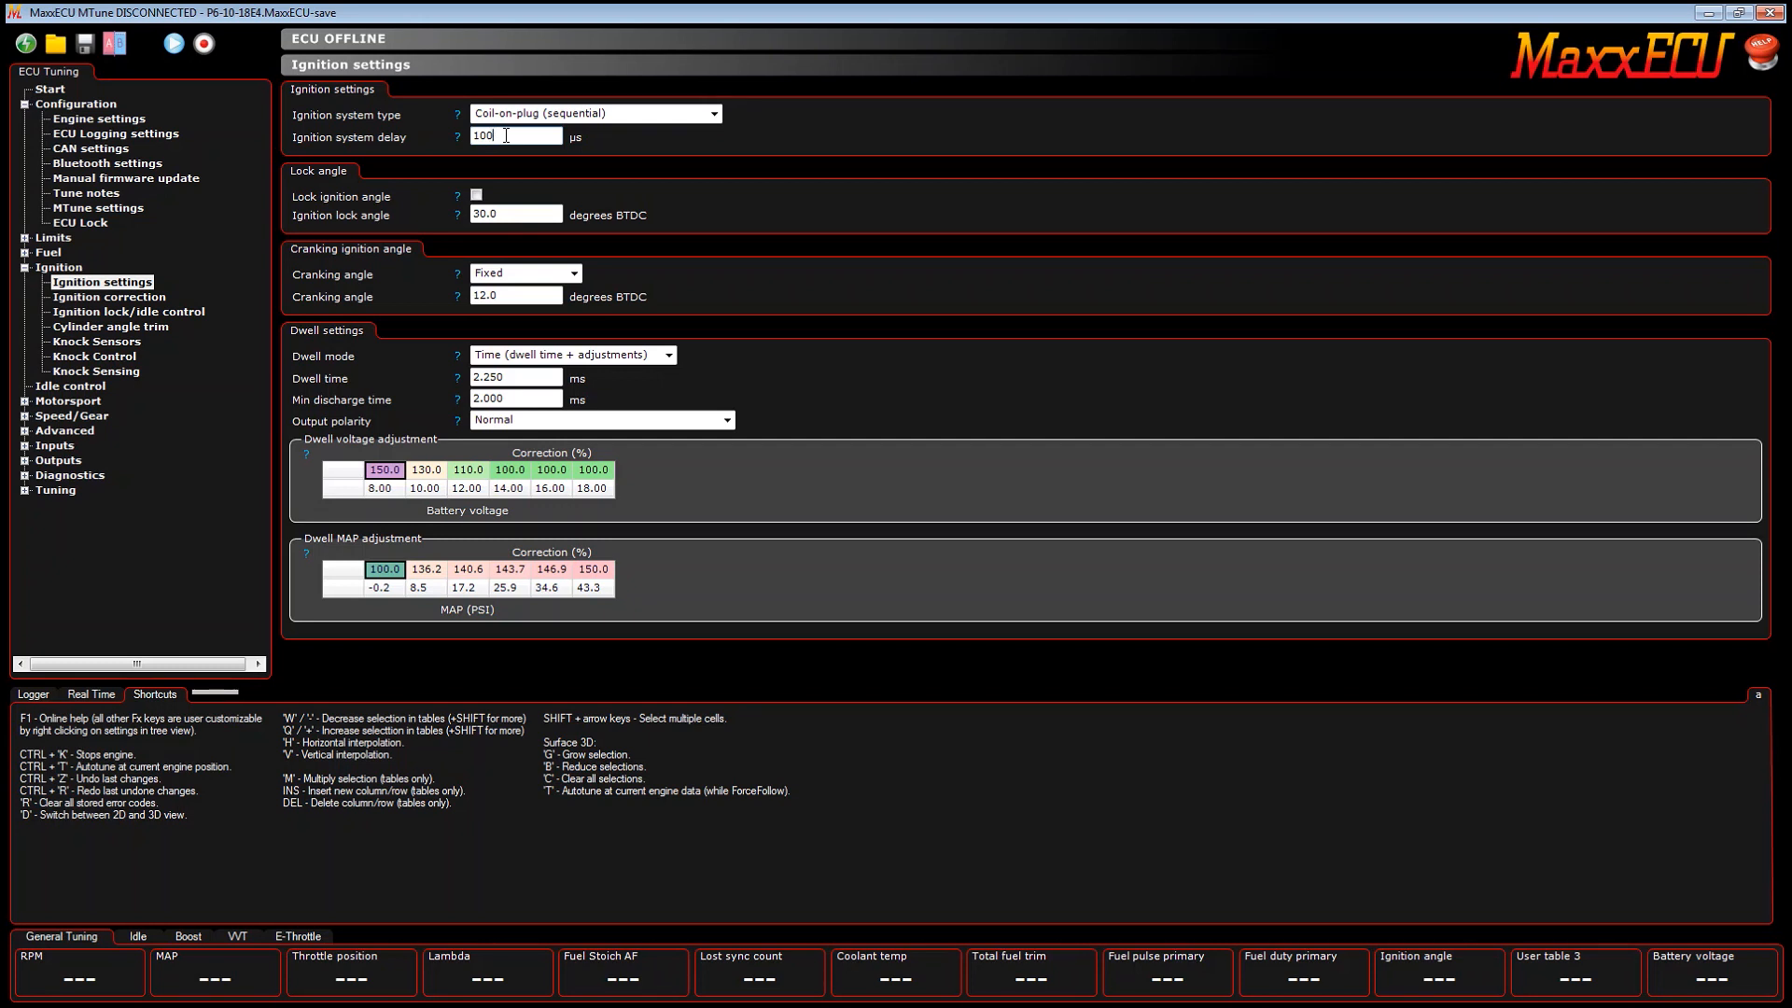
# Step: In ECU Logging, add Ign log angle 1 via an 'angle' search (74 channels) and set 1000 Hz
pyautogui.click(114, 133)
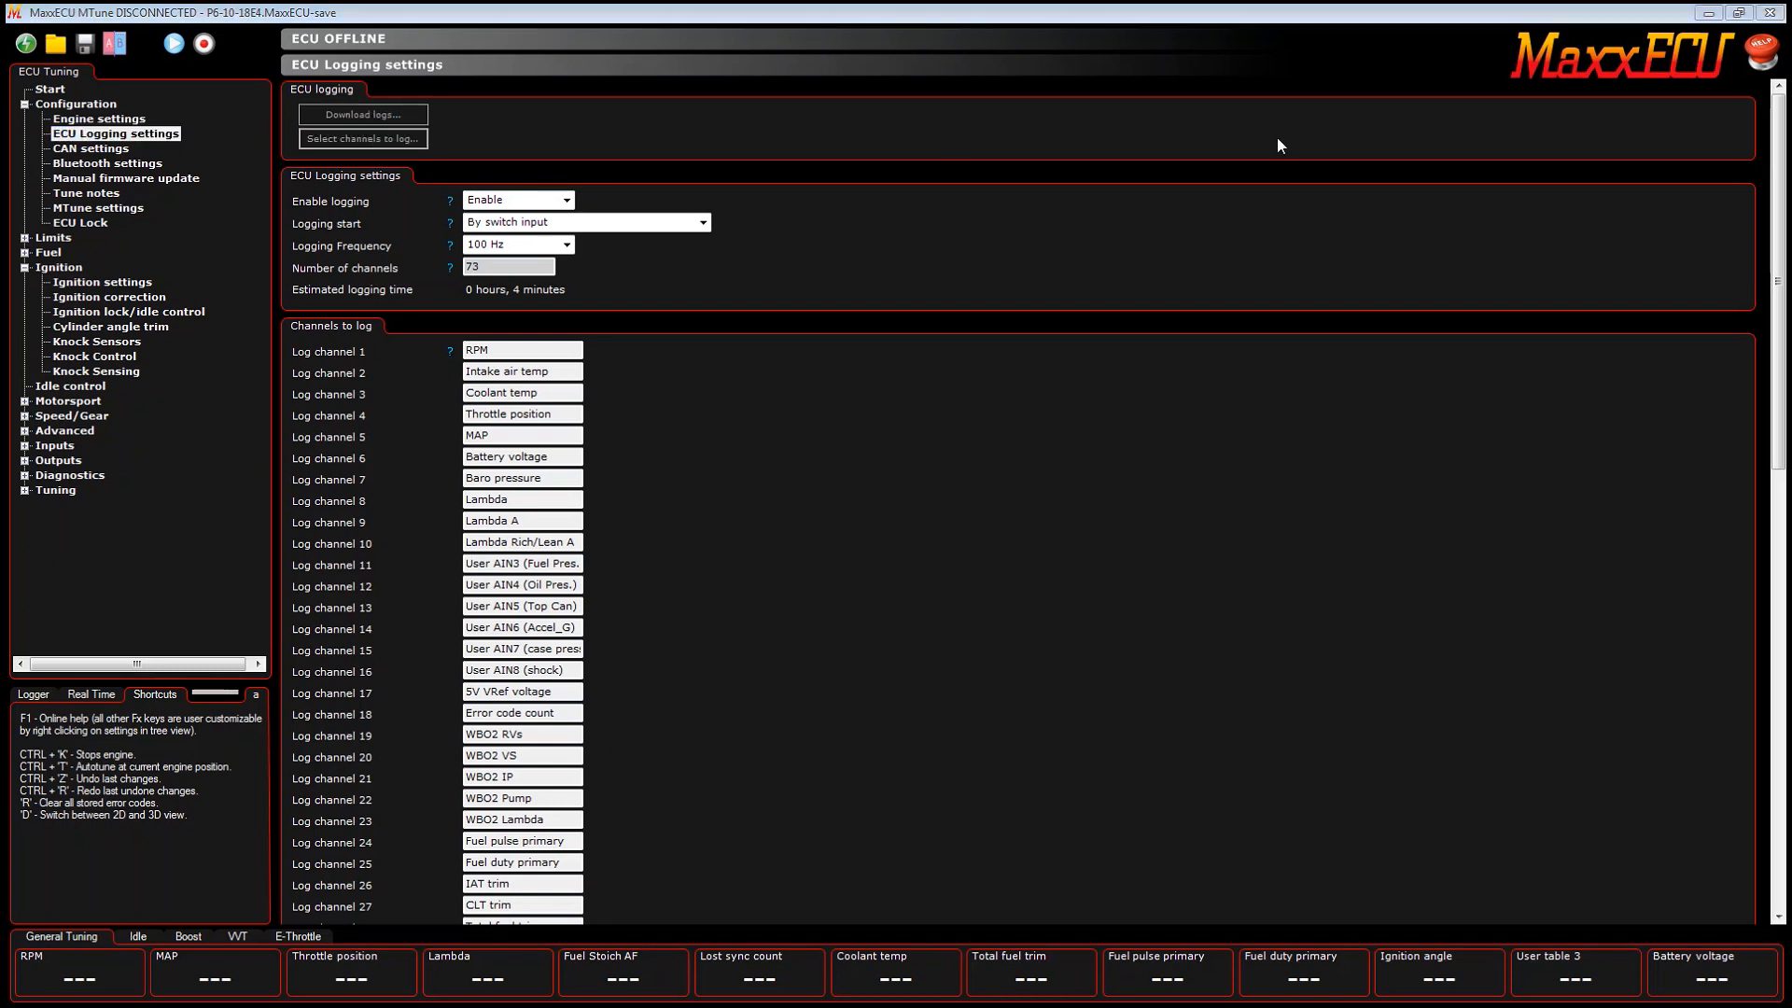
pyautogui.click(362, 139)
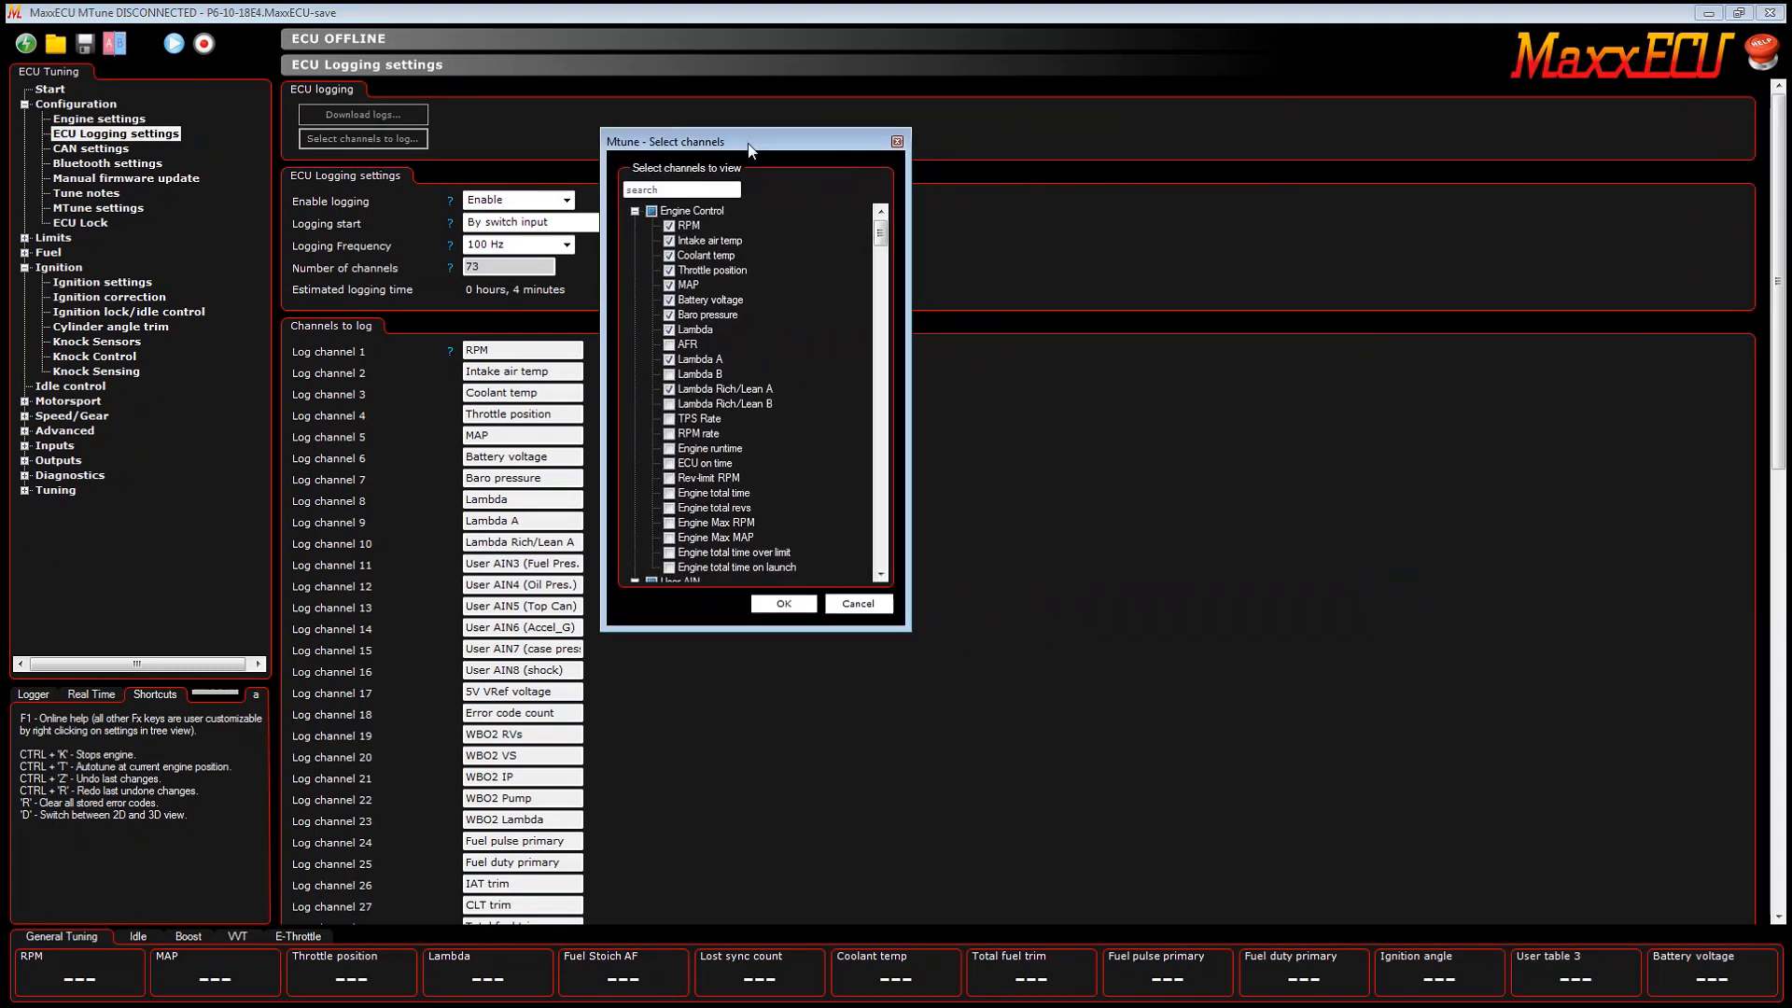
pyautogui.write('a')
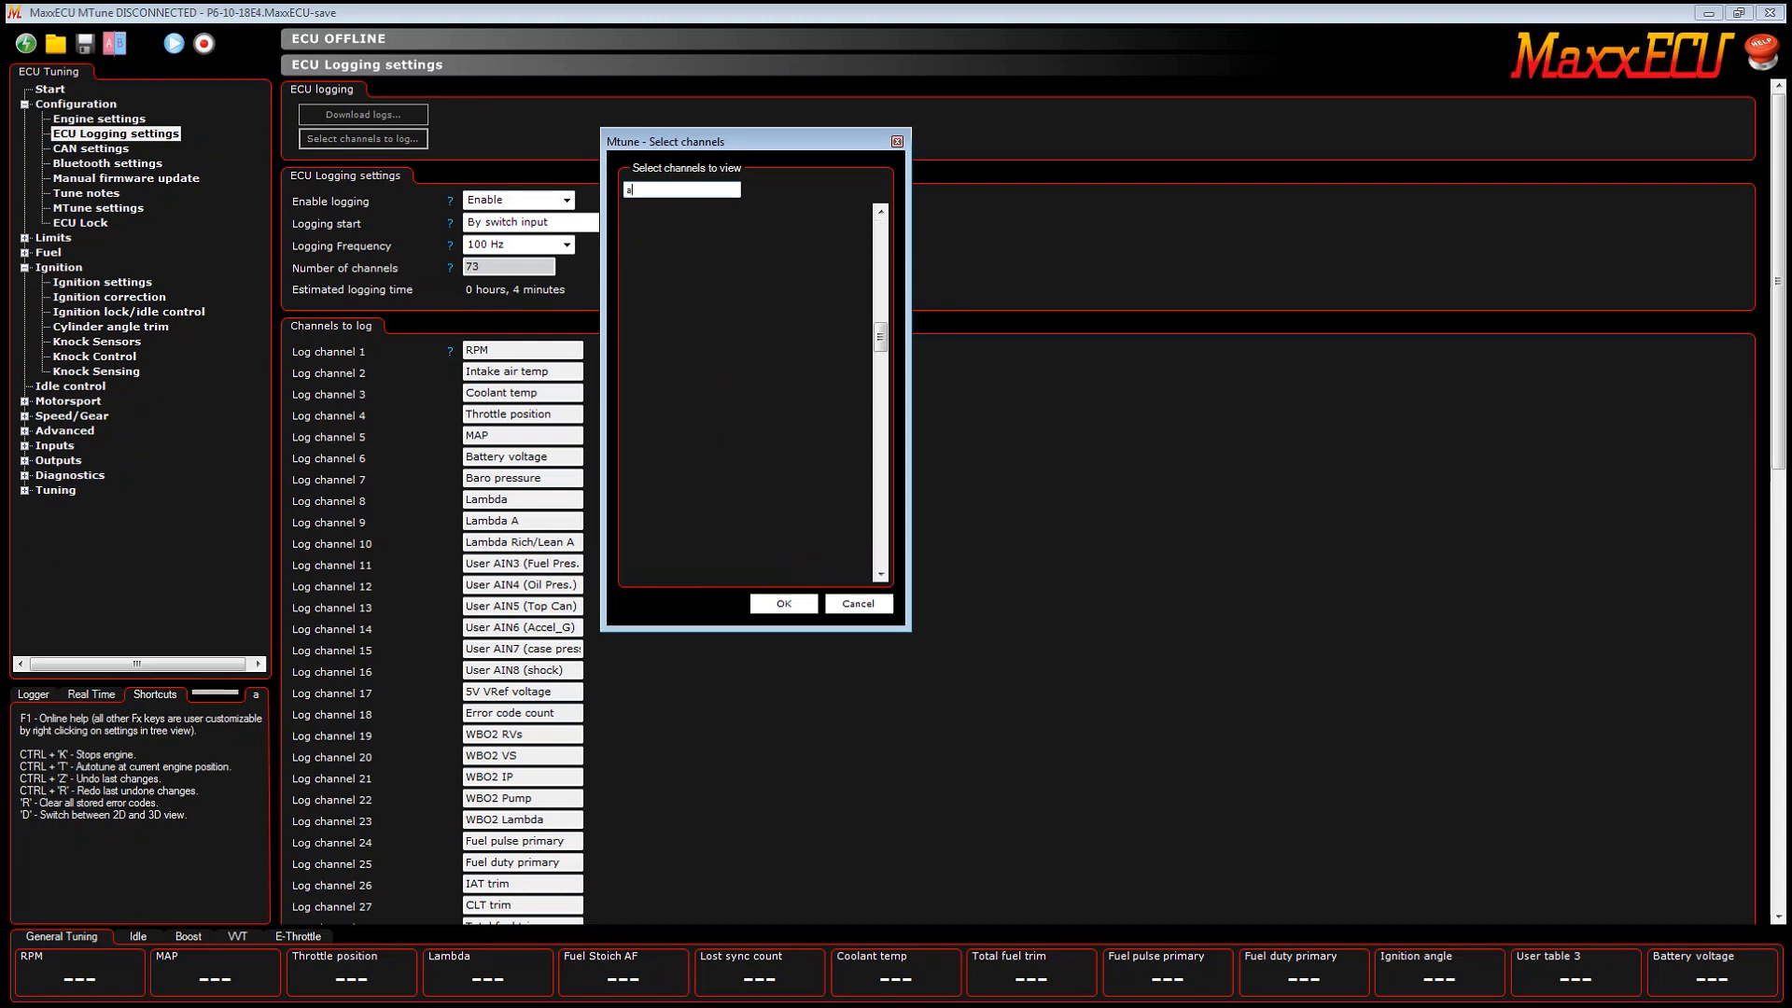
pyautogui.write('ngle')
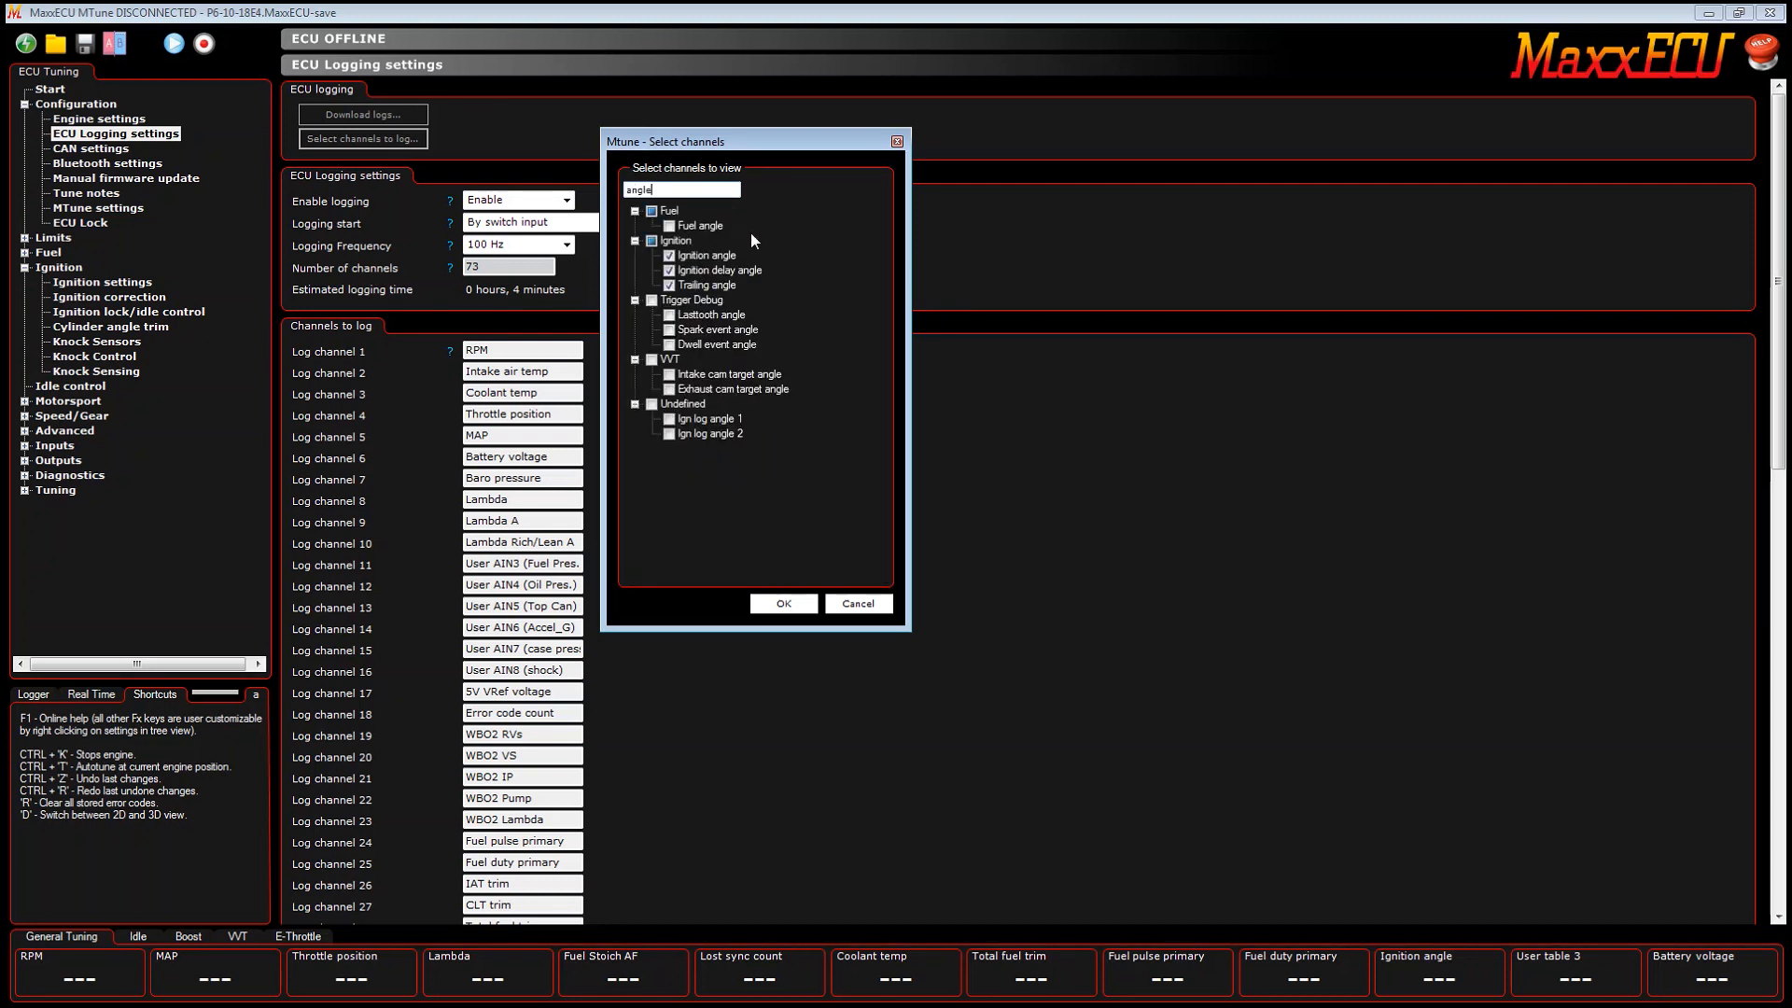
pyautogui.click(652, 403)
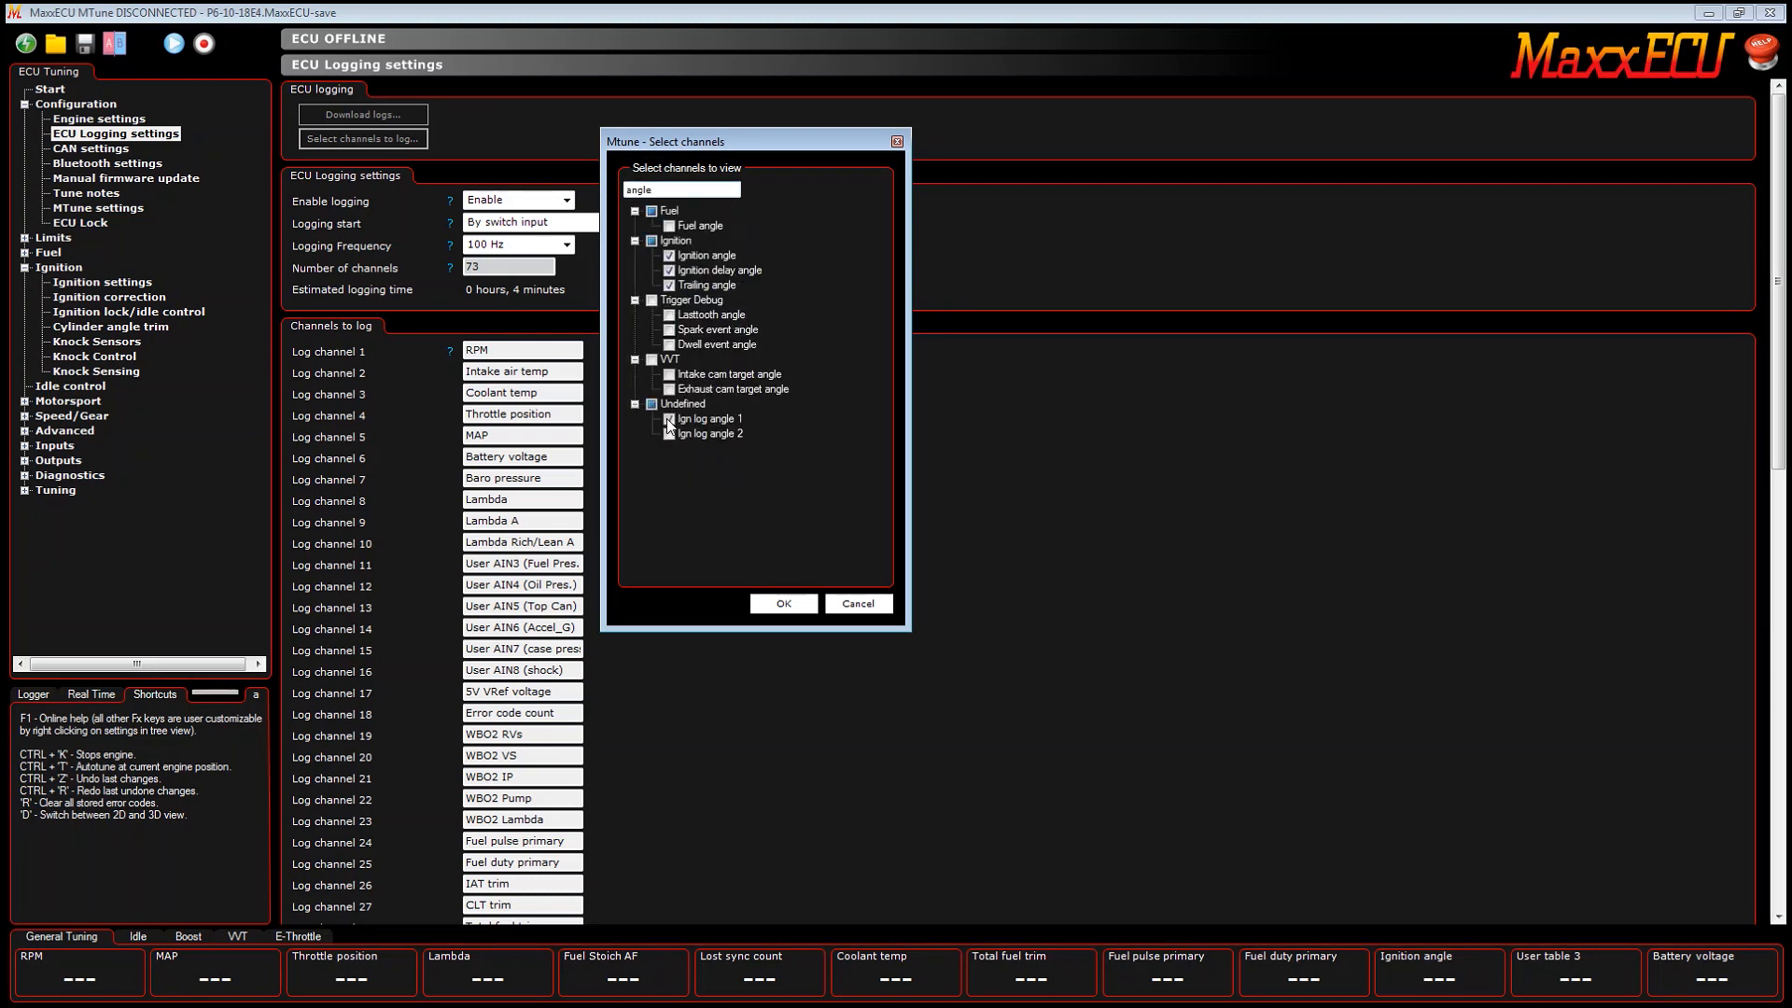
pyautogui.click(782, 604)
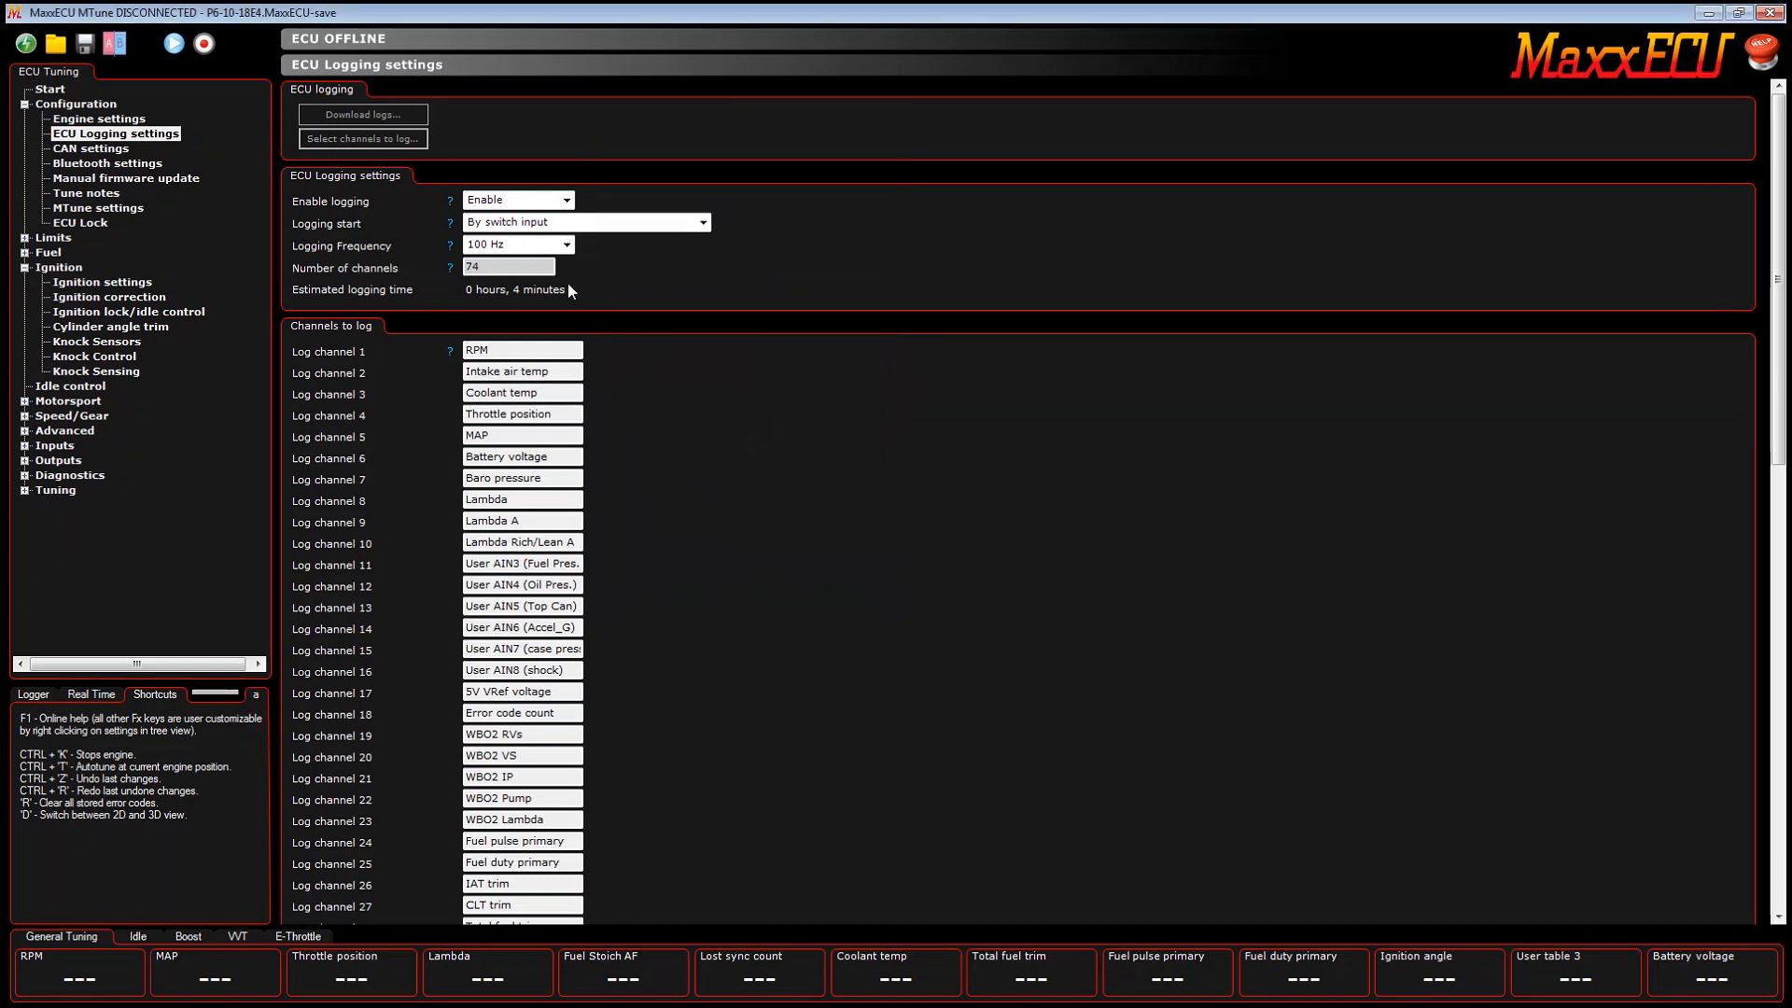
pyautogui.click(564, 245)
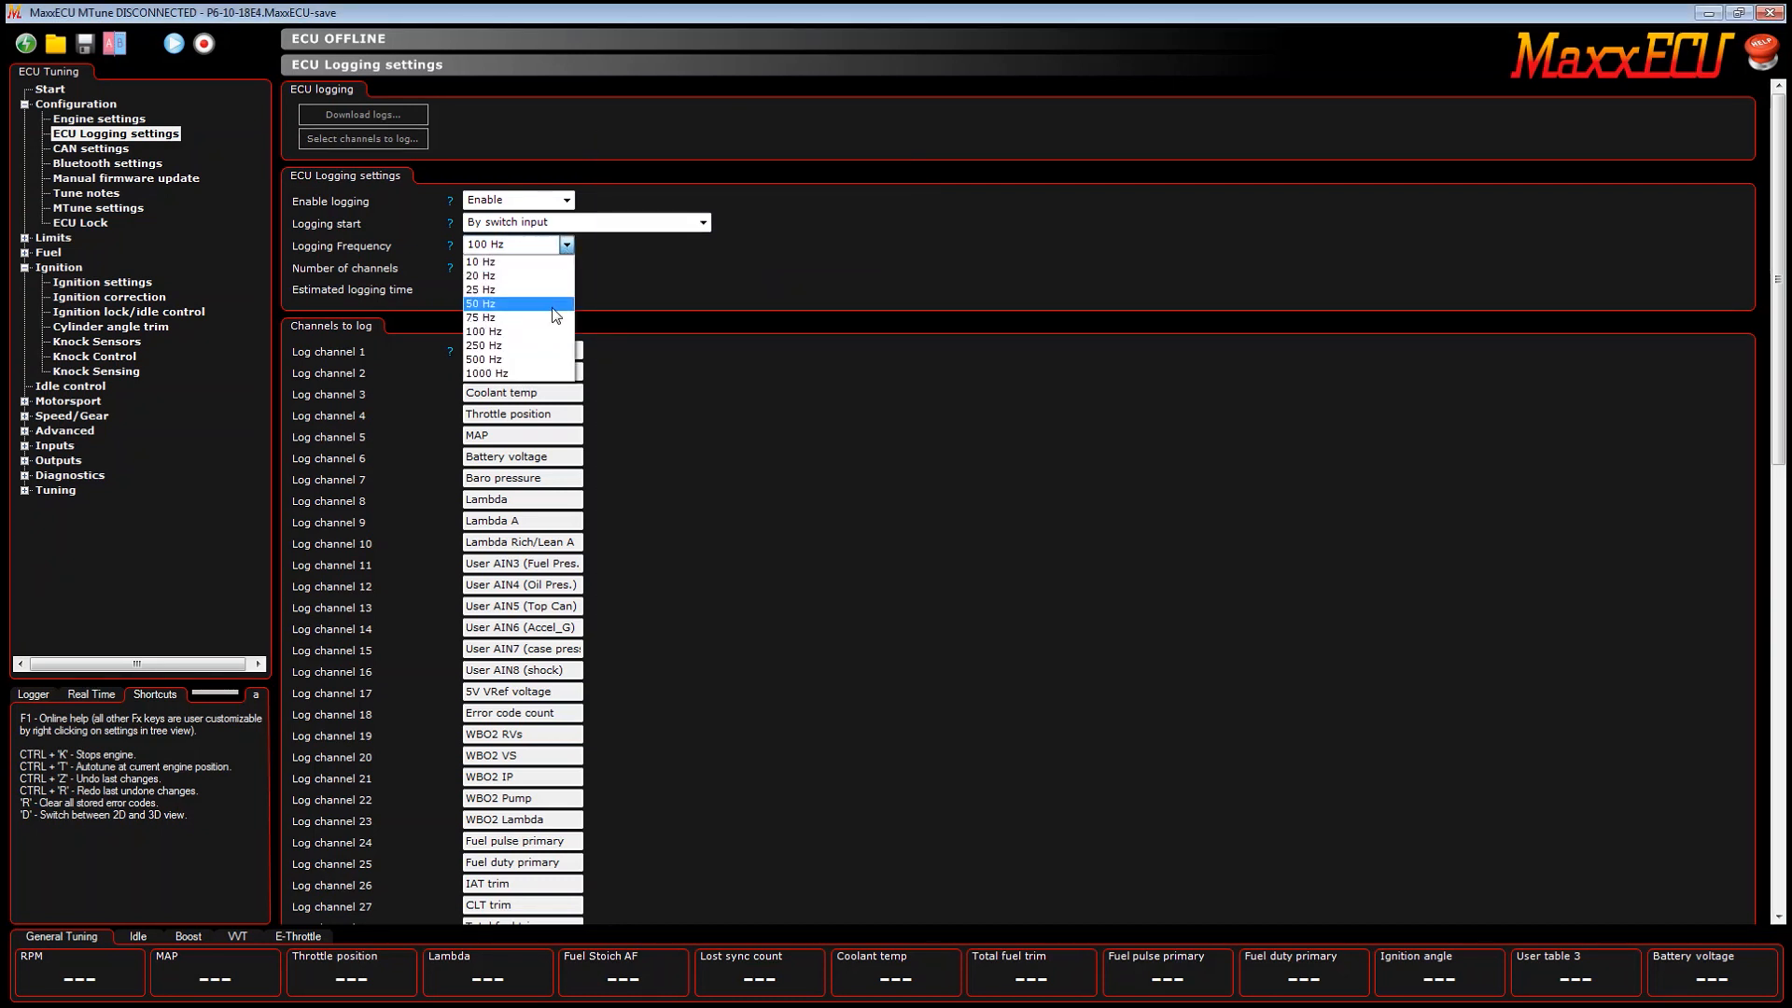
pyautogui.click(484, 372)
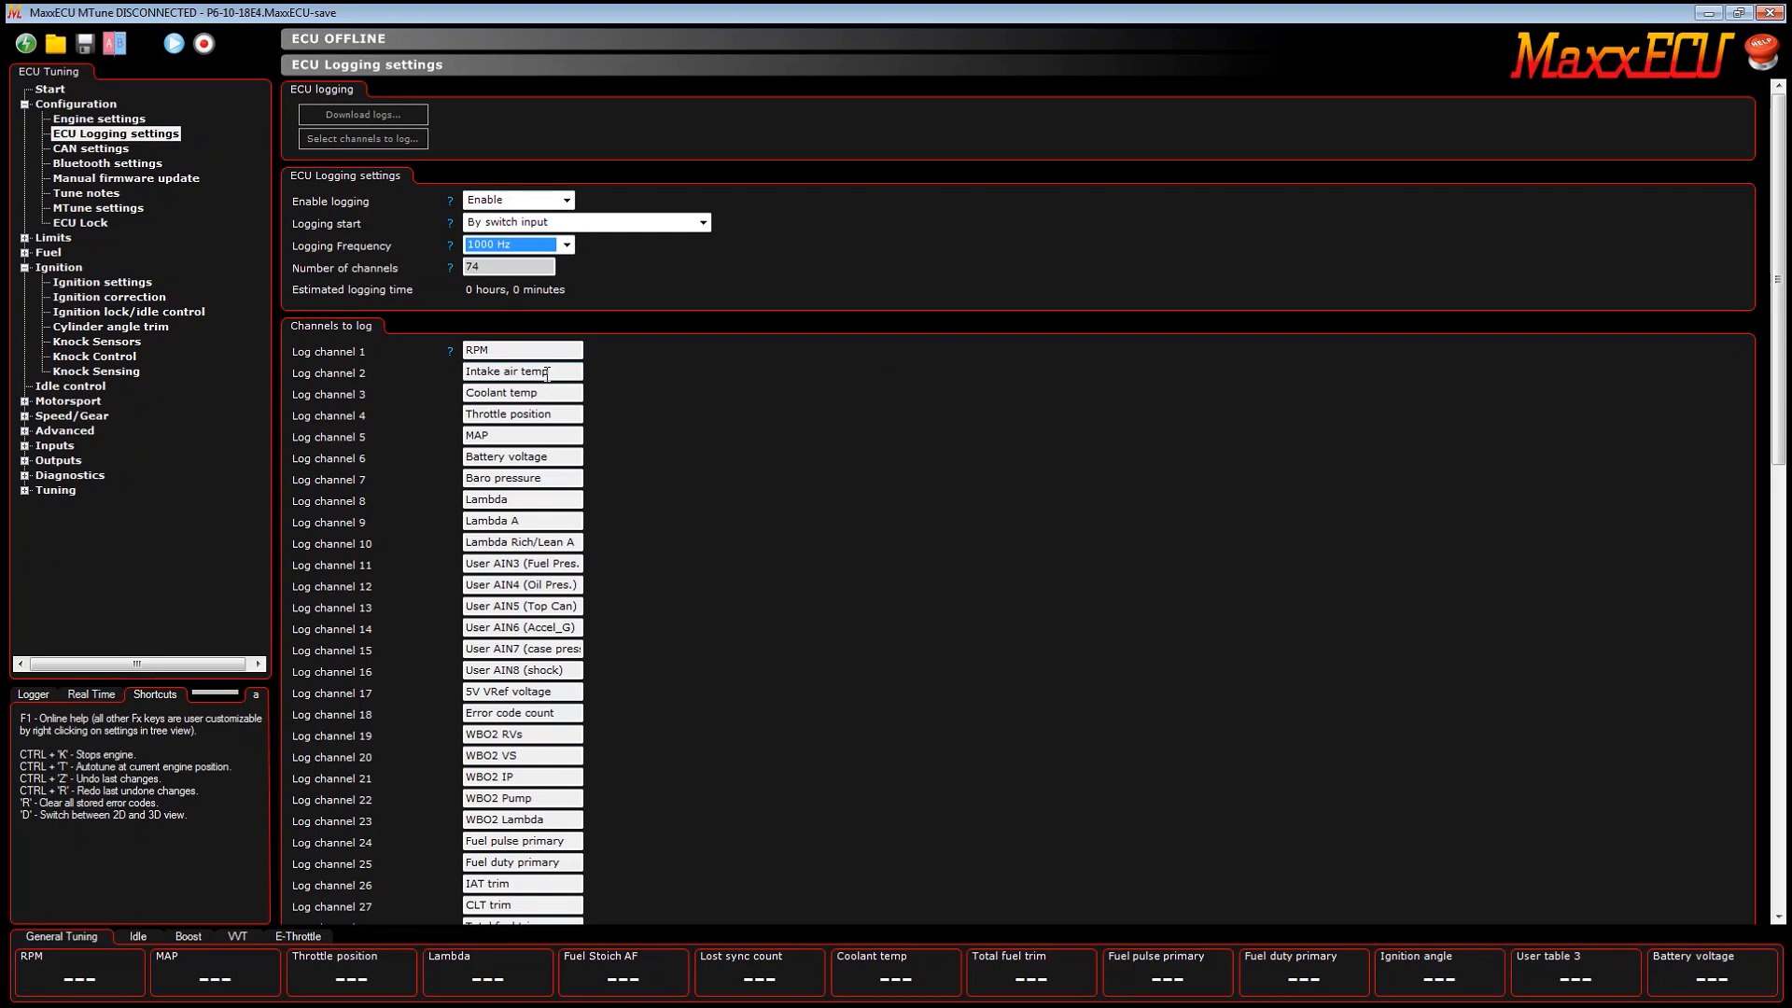